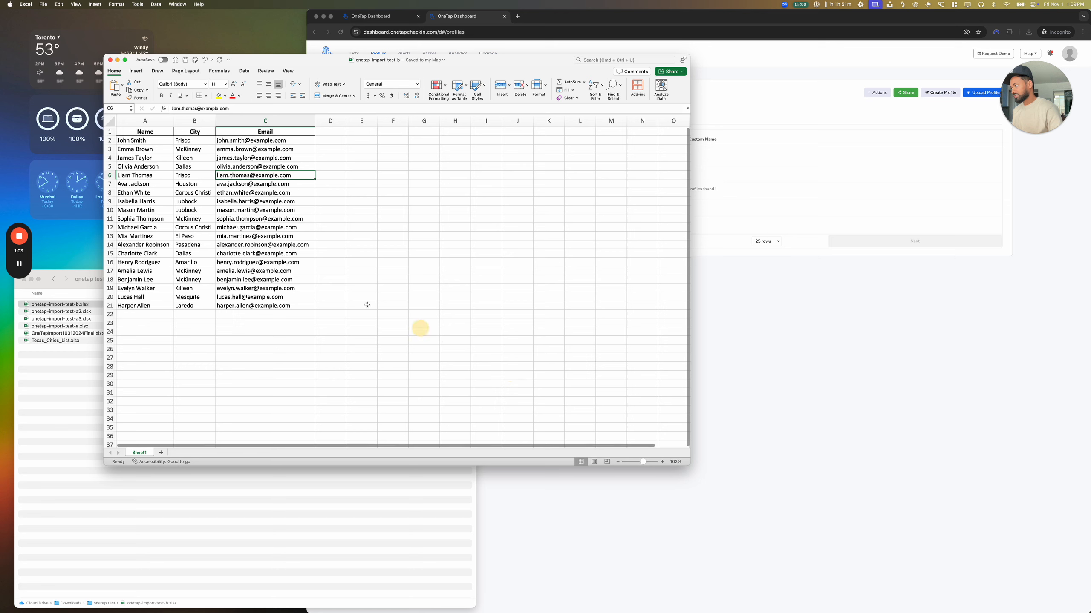
# Step: Move the City column after Email so the columns read Name, Email, City
pyautogui.click(265, 305)
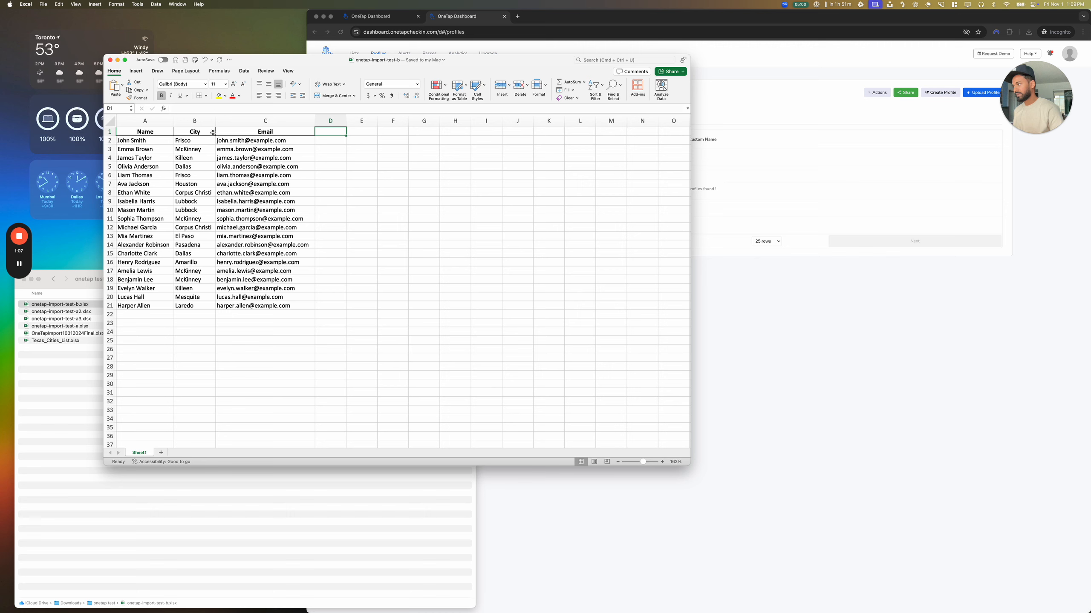
pyautogui.click(195, 120)
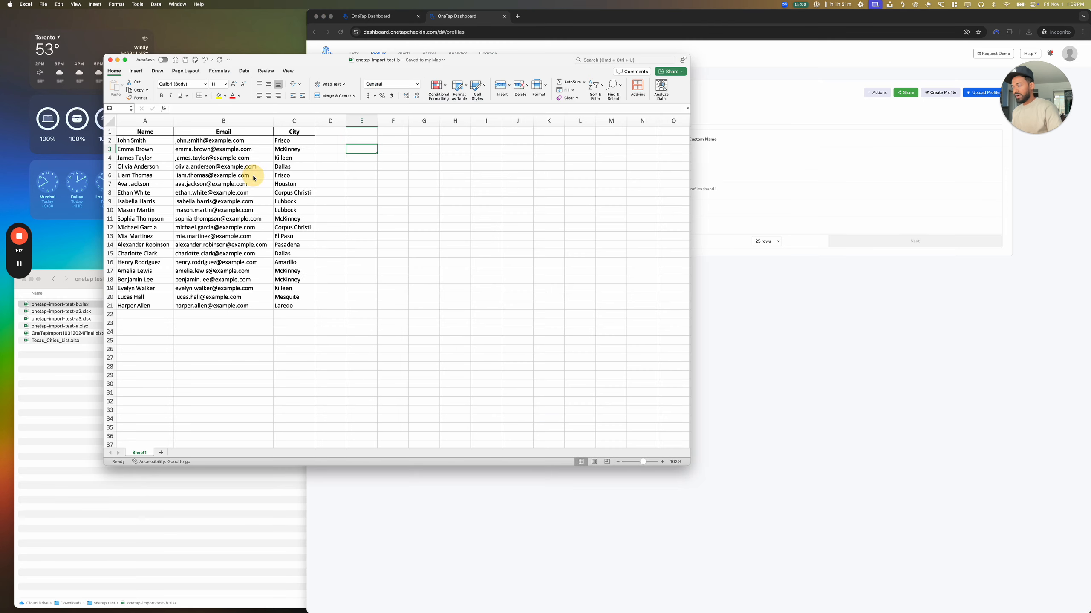
pyautogui.click(330, 131)
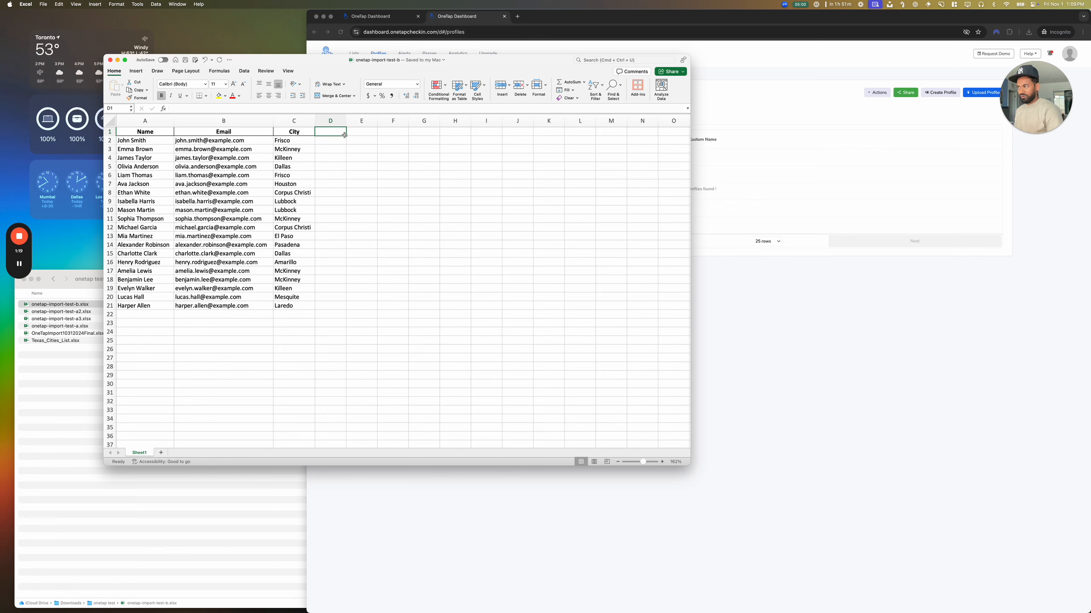
# Step: Head column D 'Import Date' and fill it with 11/1/24 13:00 for every contact
pyautogui.write('Version')
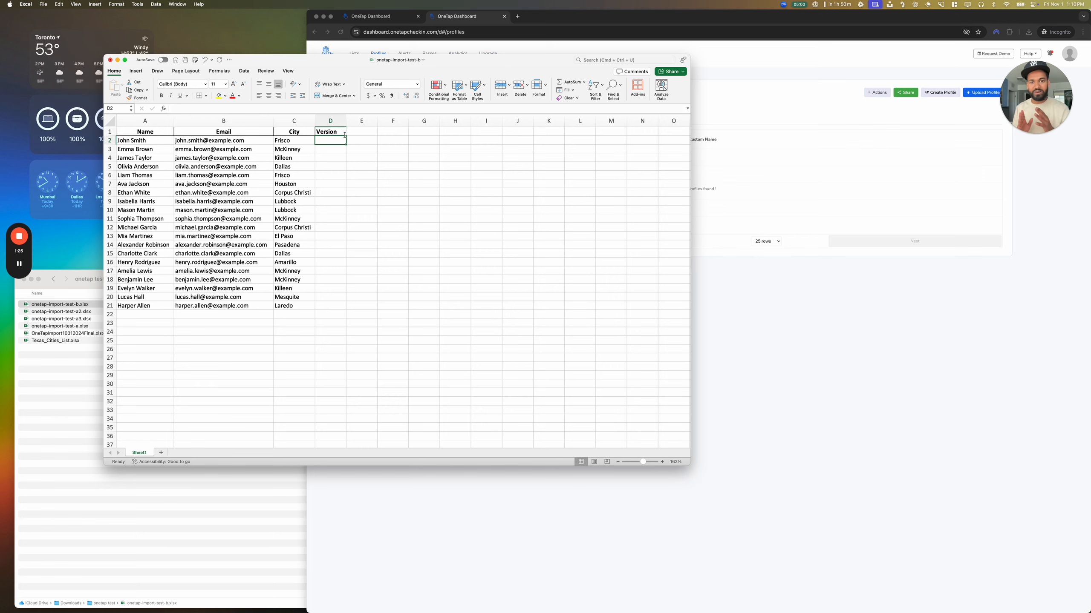
pyautogui.click(331, 131)
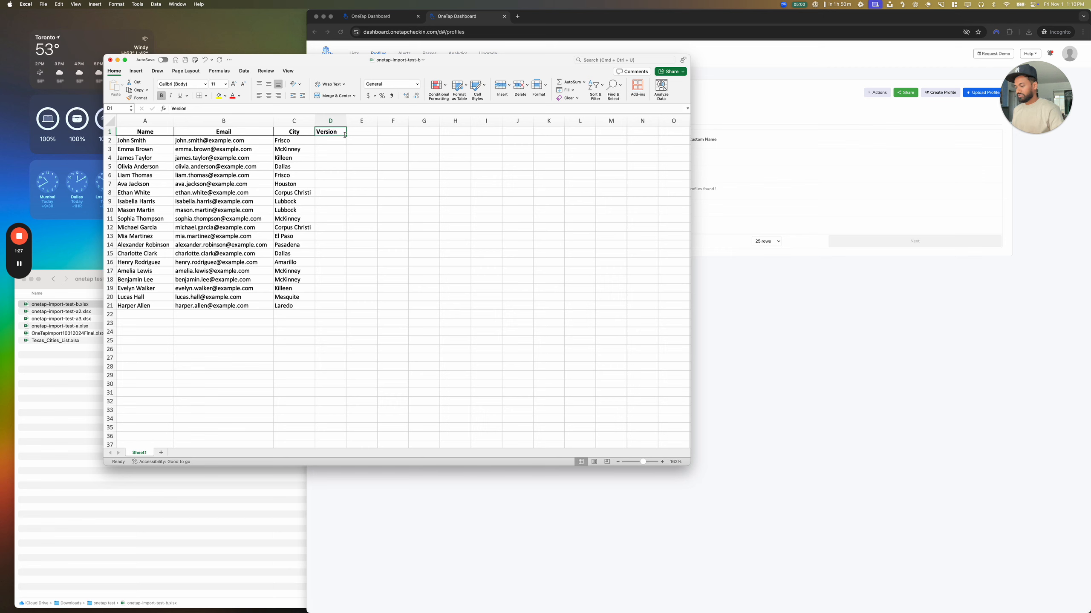
pyautogui.write('U')
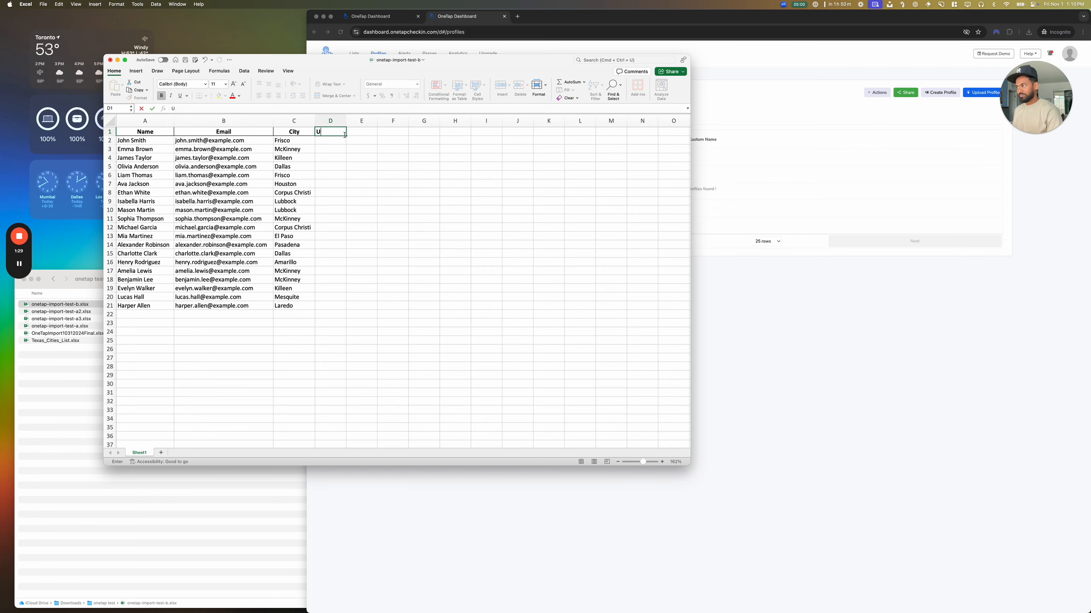
pyautogui.write('mport Date')
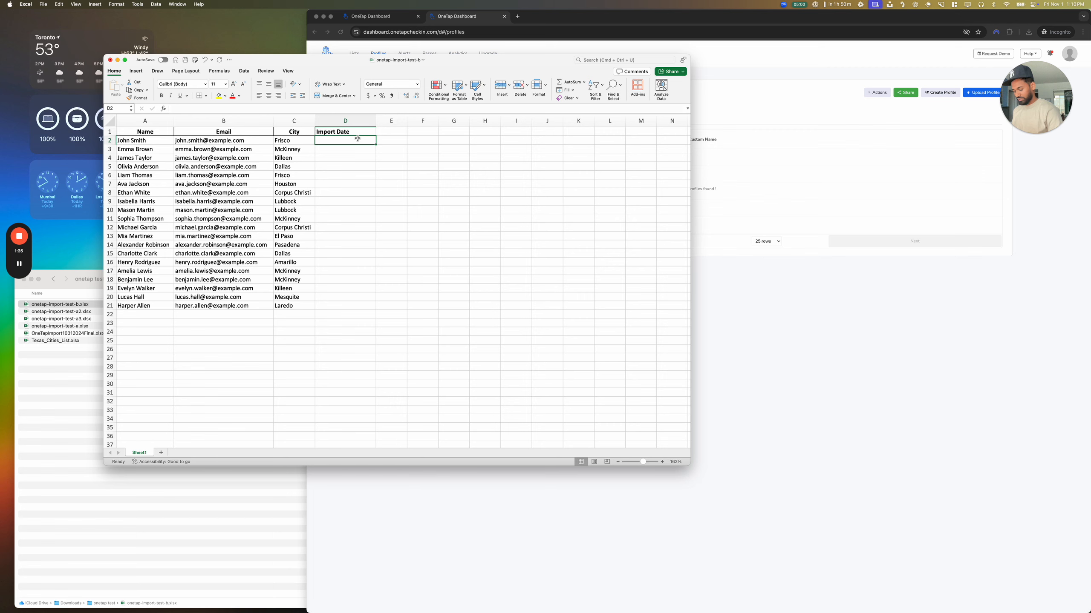
pyautogui.write('11/1/24 13:00')
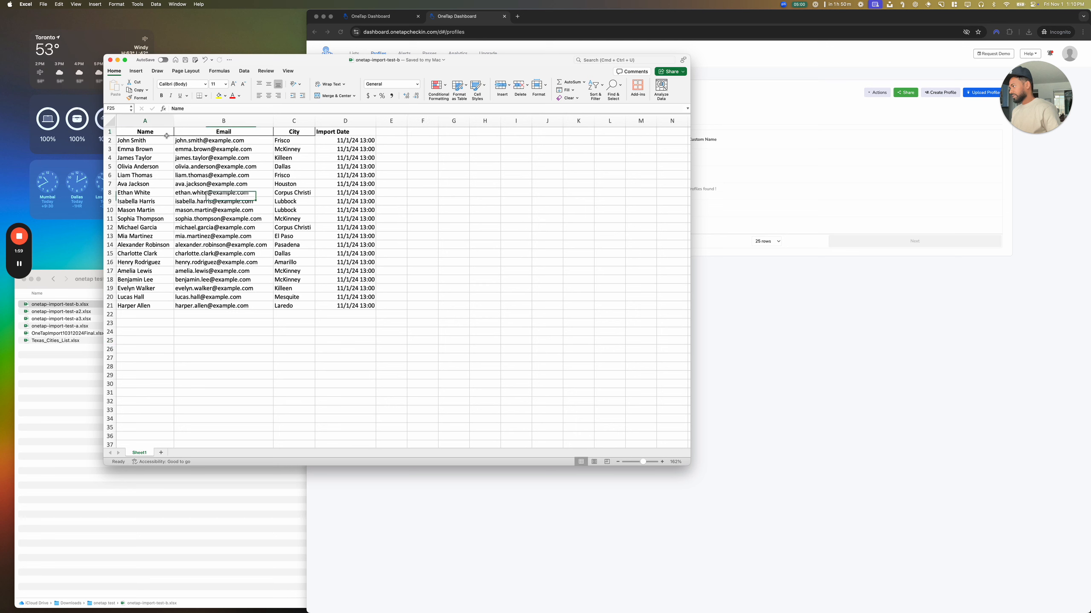
# Step: Clear the formatting from A1:C21, then switch to the OneTap window in Chrome
pyautogui.click(570, 97)
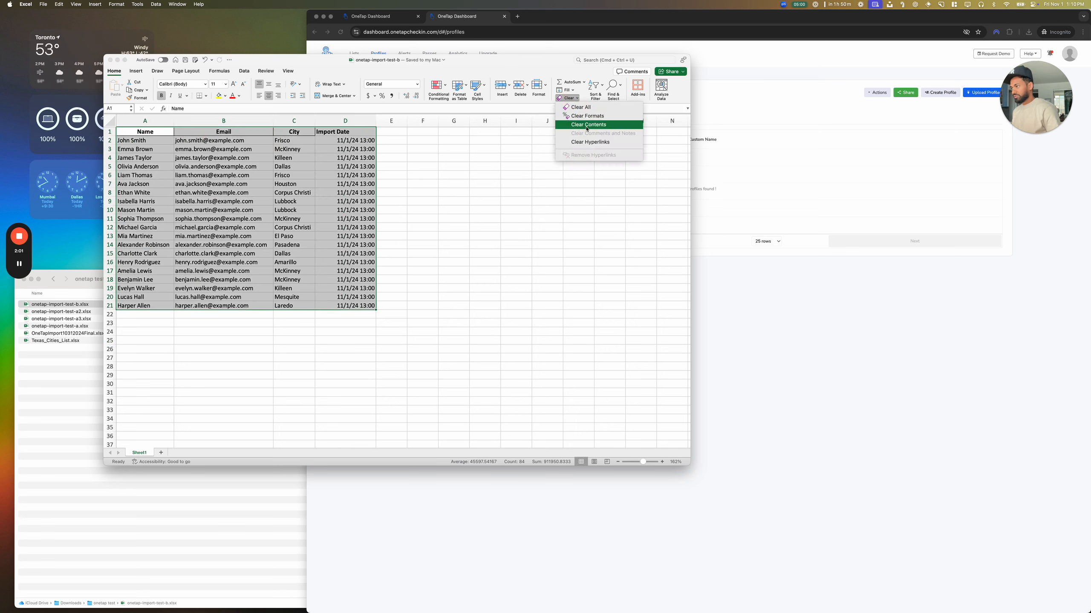
pyautogui.click(587, 116)
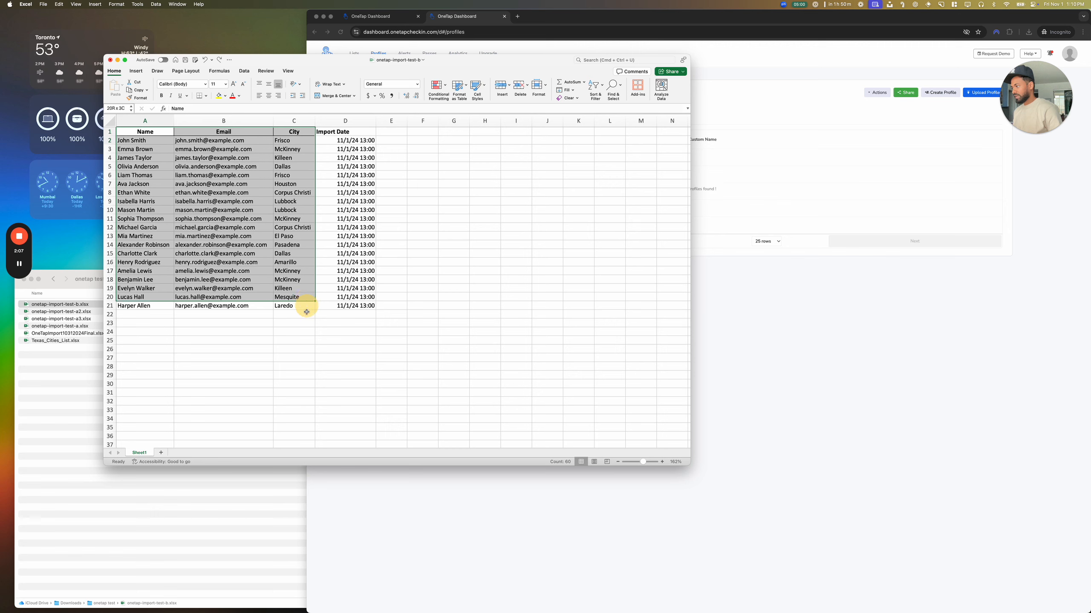
pyautogui.click(570, 98)
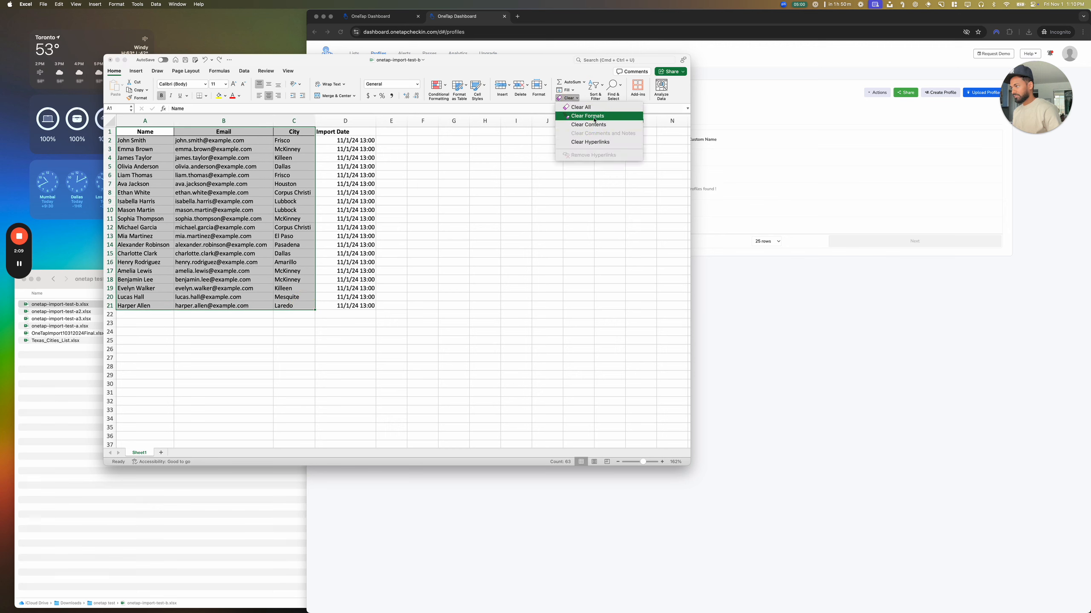
pyautogui.click(587, 116)
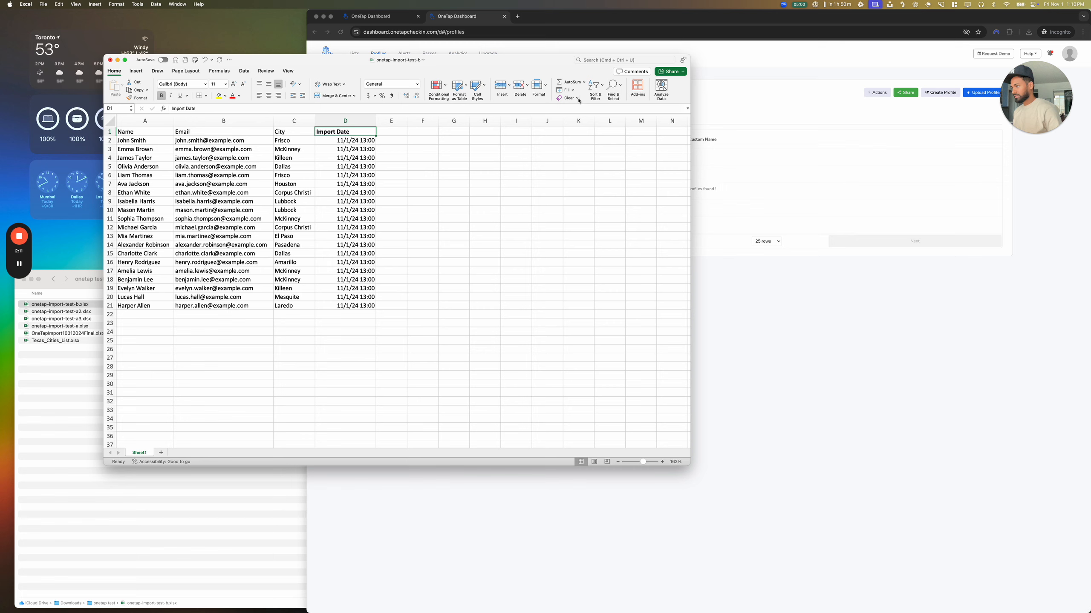
pyautogui.click(491, 166)
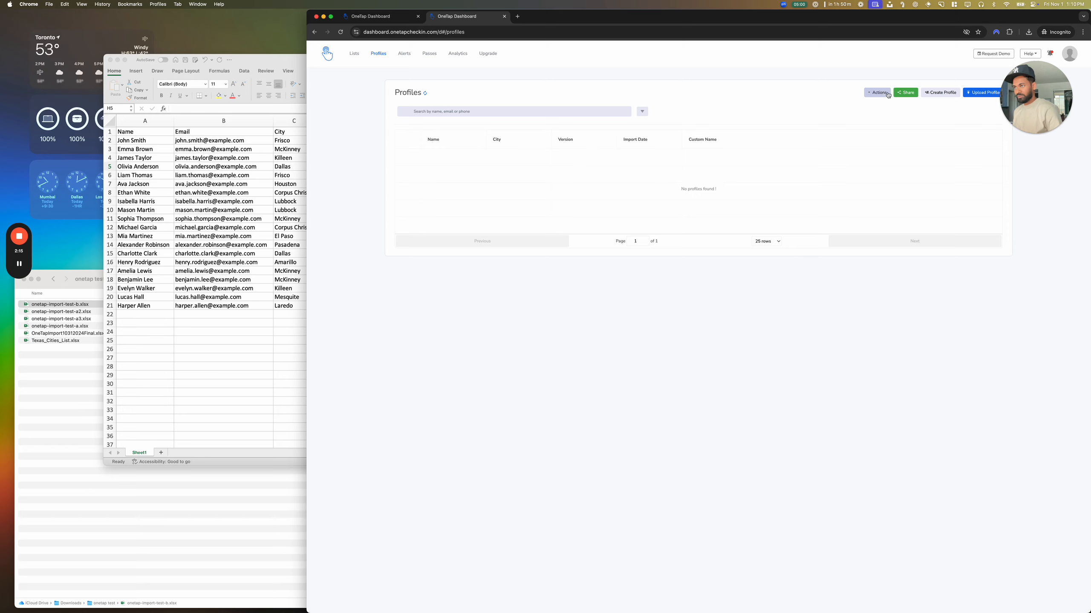
# Step: Upload the contact spreadsheet as profiles, accepting the column mapping and preview
pyautogui.click(982, 92)
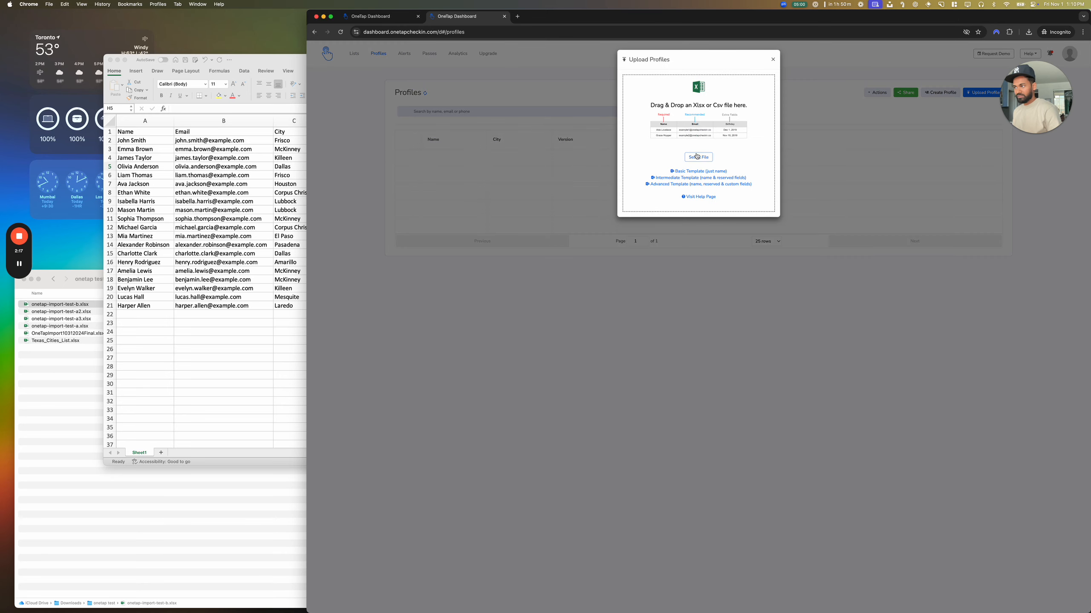
pyautogui.click(698, 157)
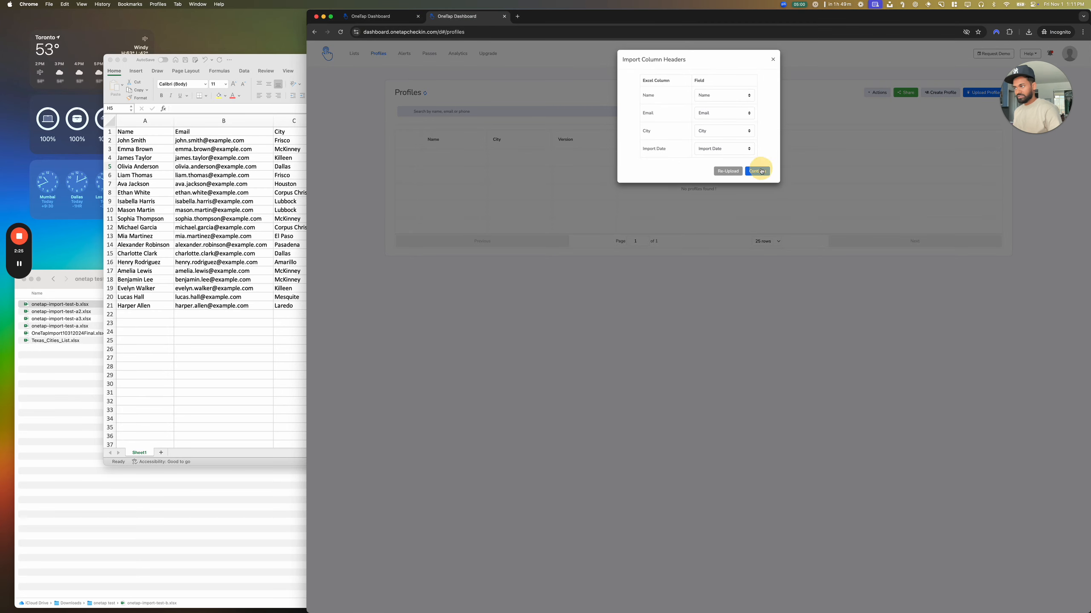
pyautogui.click(756, 171)
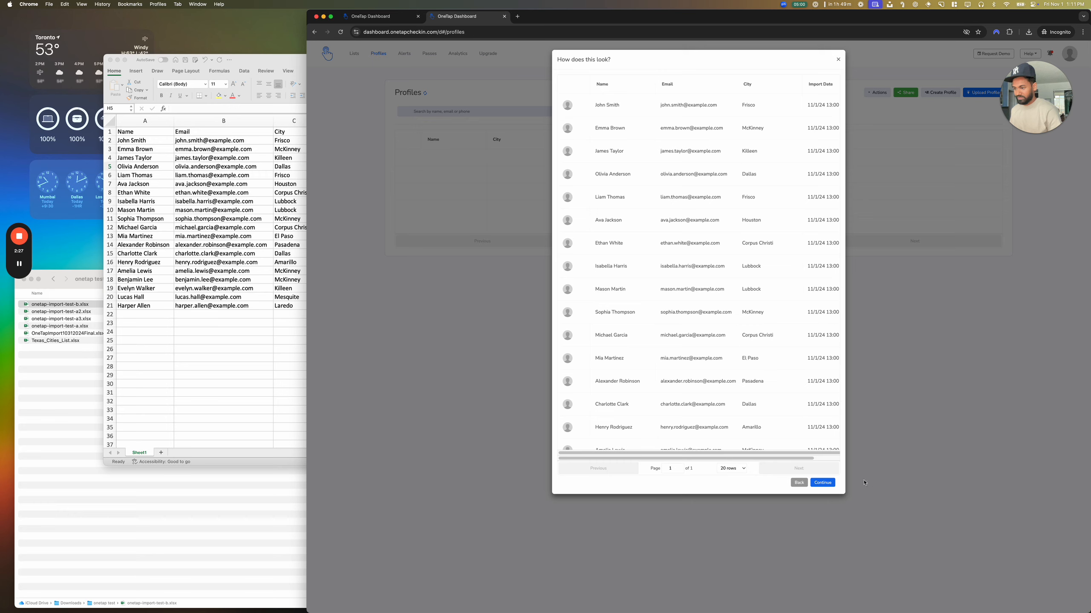
pyautogui.click(821, 483)
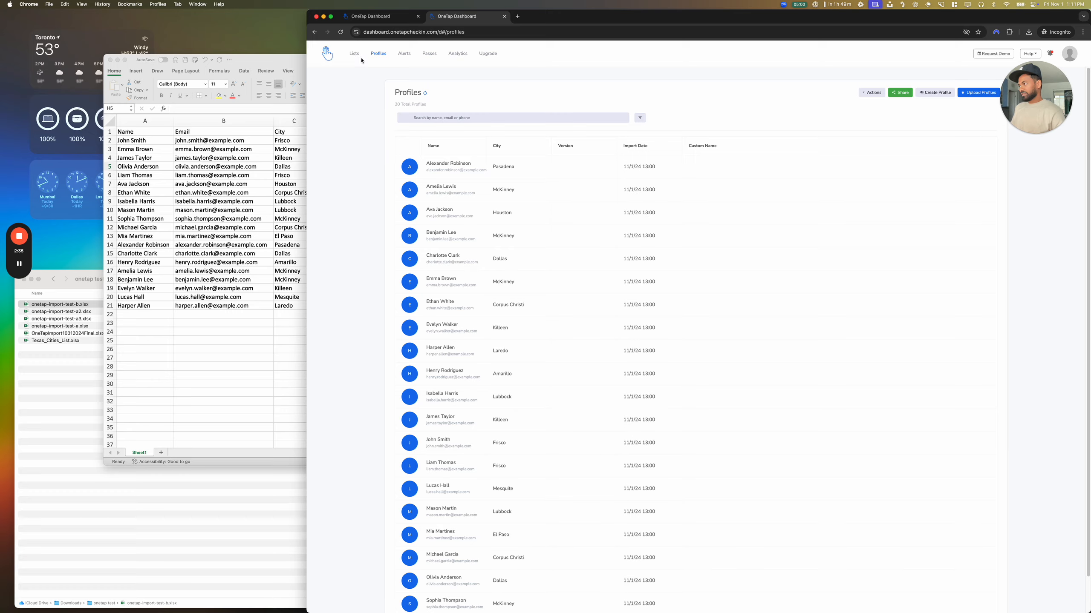
# Step: Delete the List Version 3 Import list from Lists and return to the spreadsheet
pyautogui.click(354, 54)
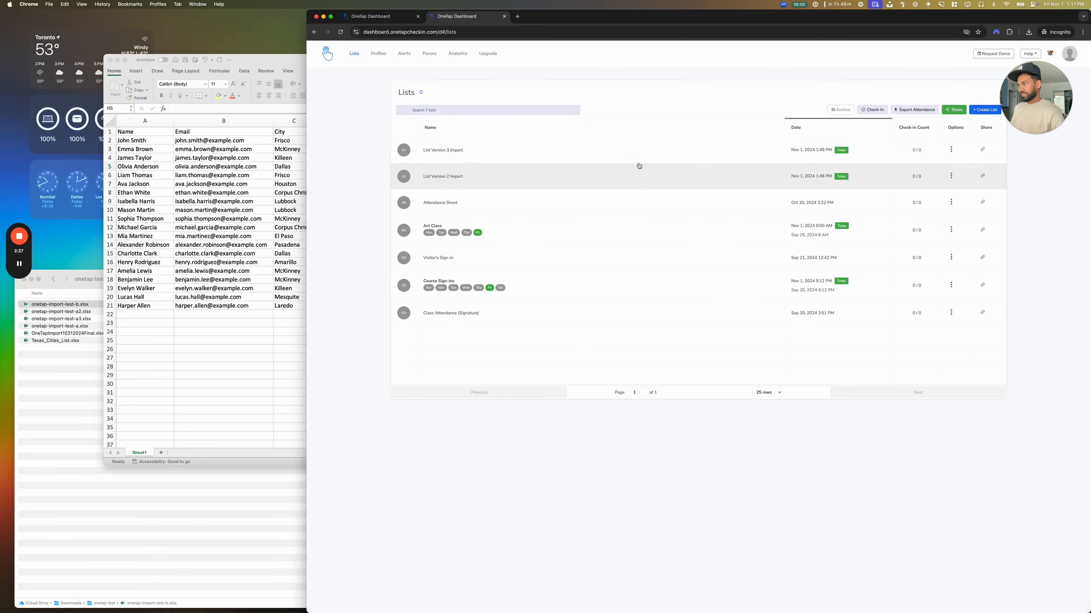
pyautogui.moveTo(926, 214)
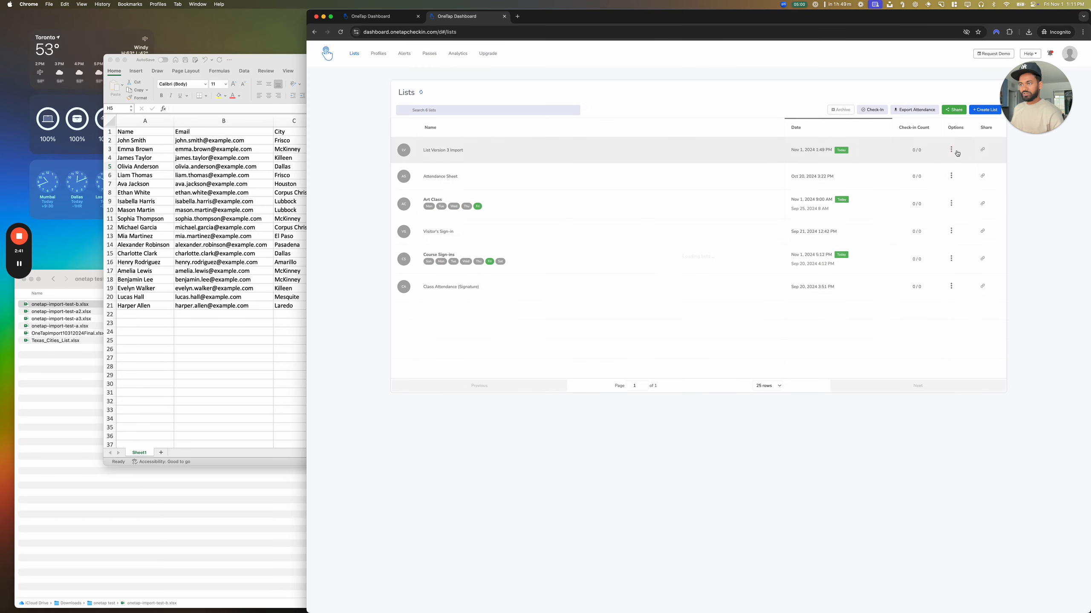
pyautogui.click(951, 150)
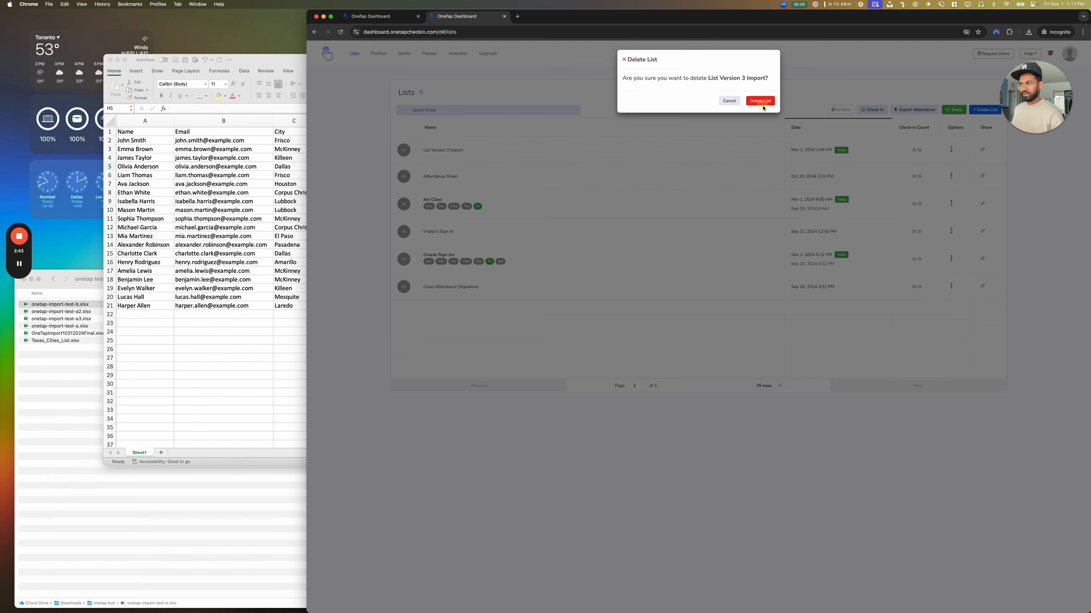
pyautogui.click(760, 101)
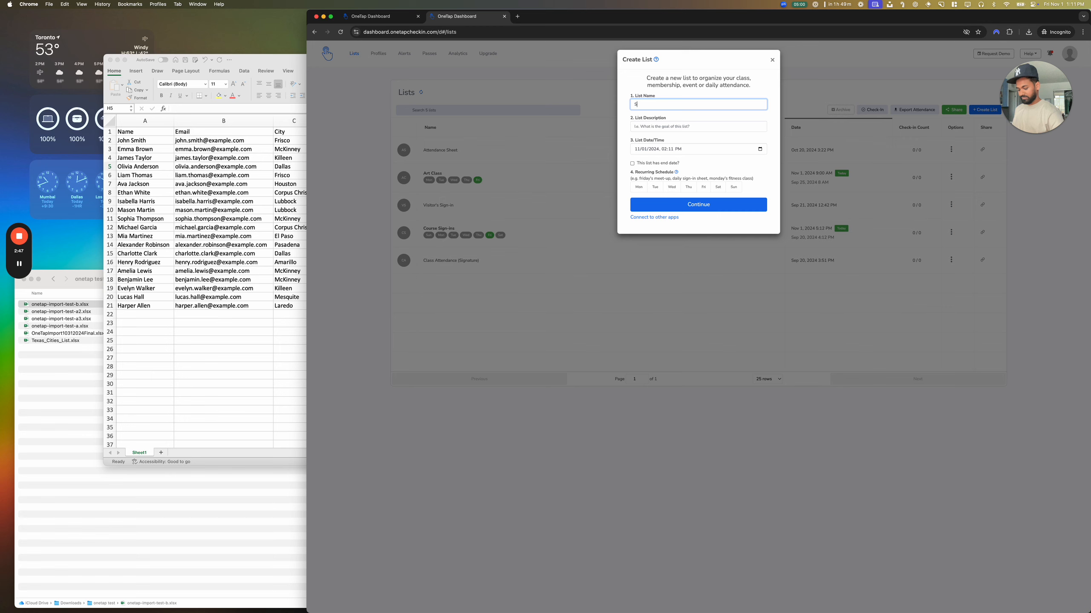
pyautogui.write('ite check-ins')
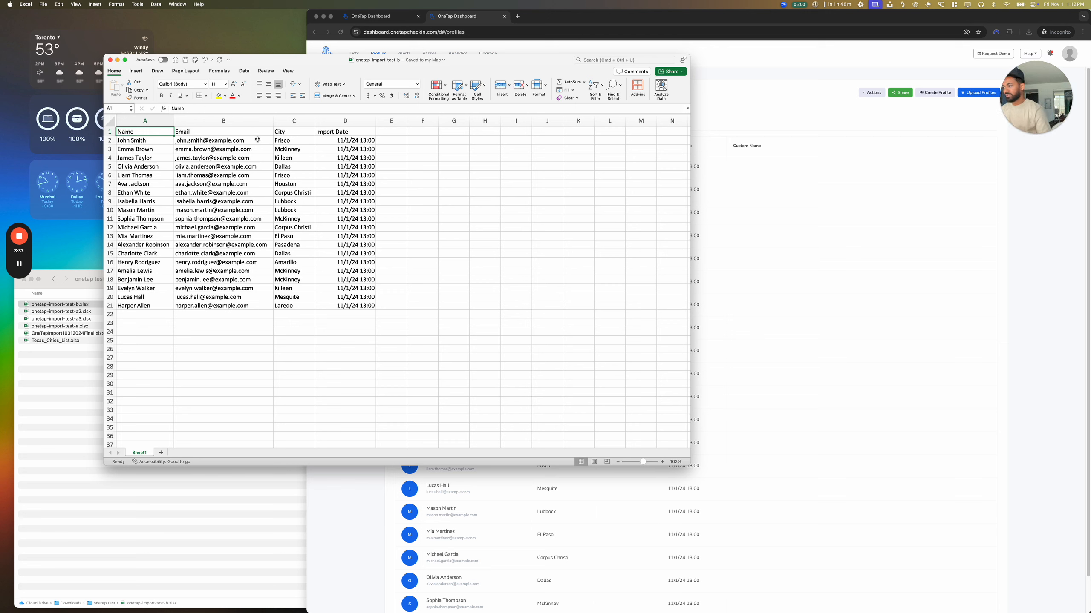
# Step: Enter test names 'Allen, H' and 'Hap...' below the table, then switch to ChatGPT
pyautogui.click(145, 315)
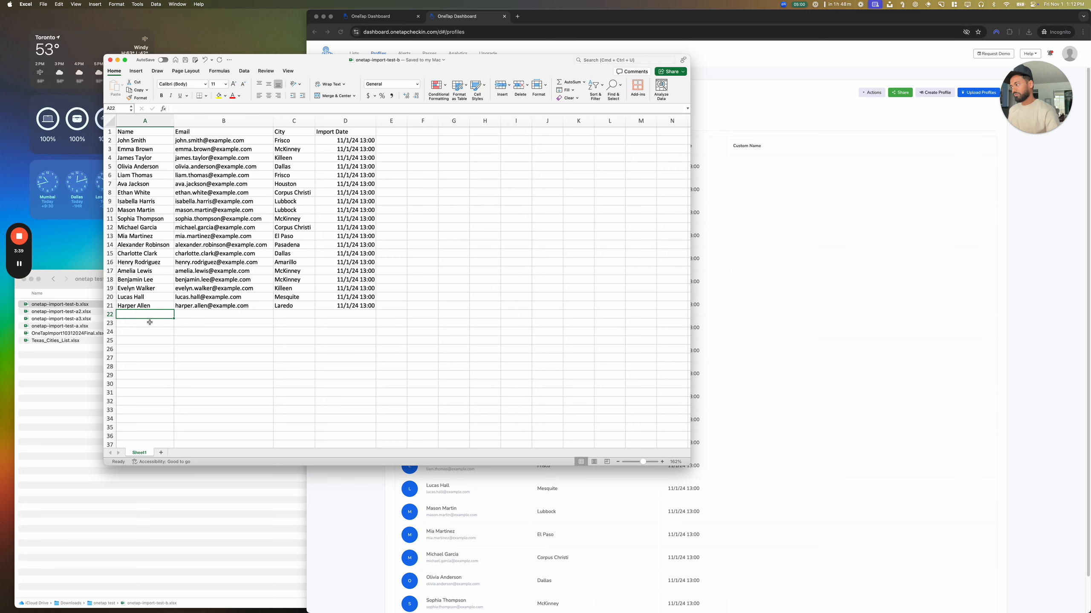
pyautogui.click(145, 323)
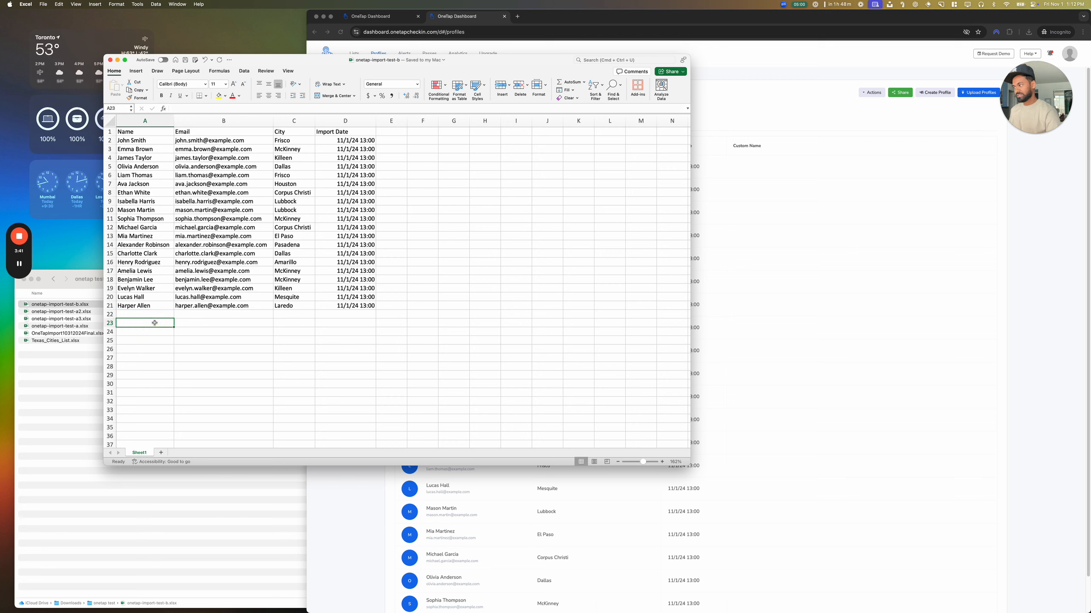
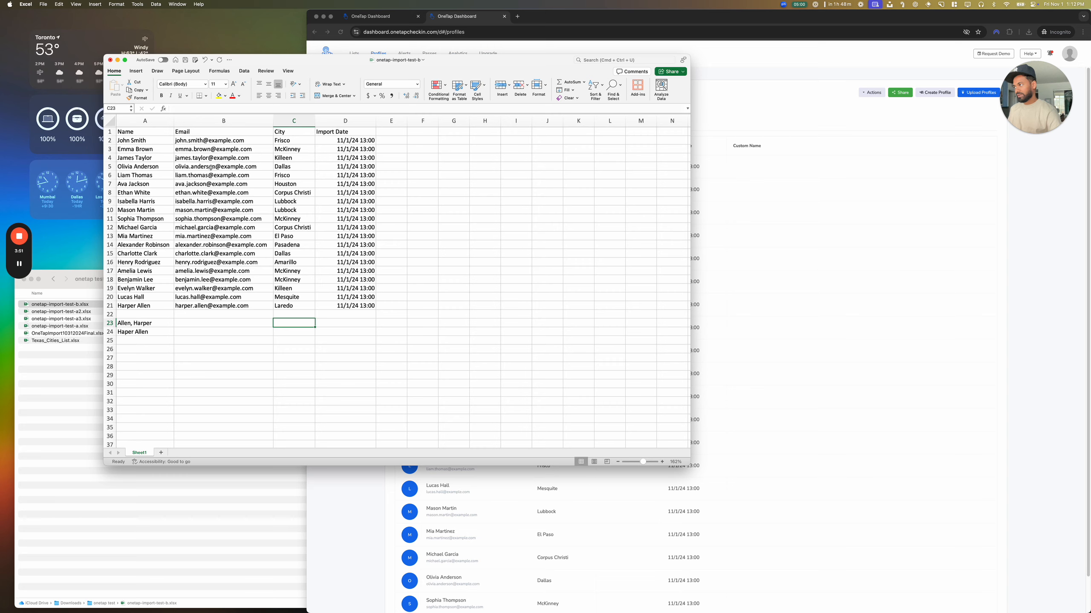
pyautogui.click(345, 332)
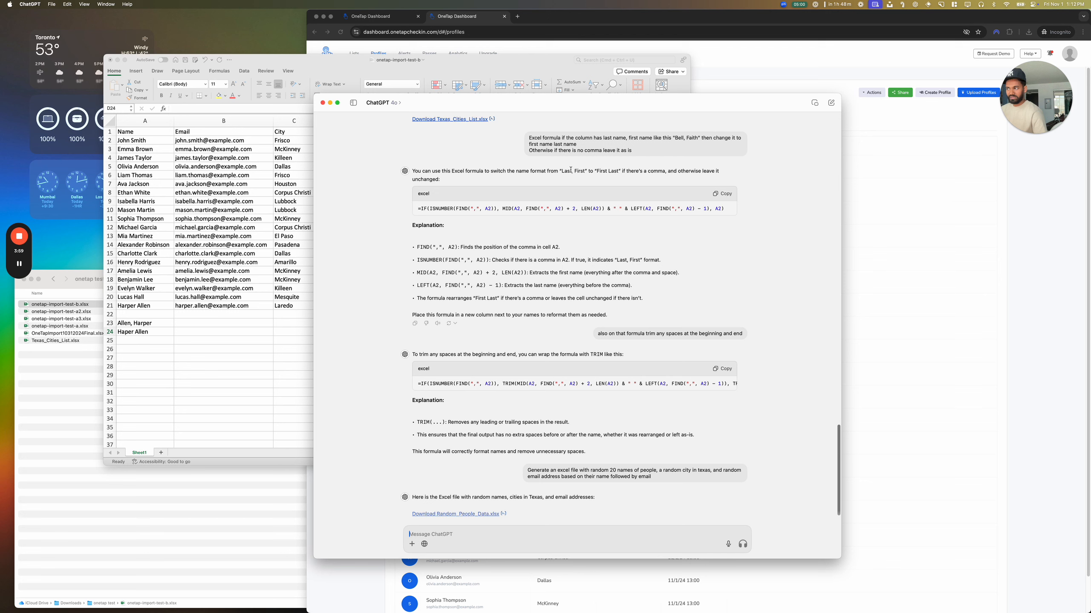
# Step: Copy the name-swap formula, try it beside the test name, and ask ChatGPT to change it
pyautogui.doubleClick(580, 171)
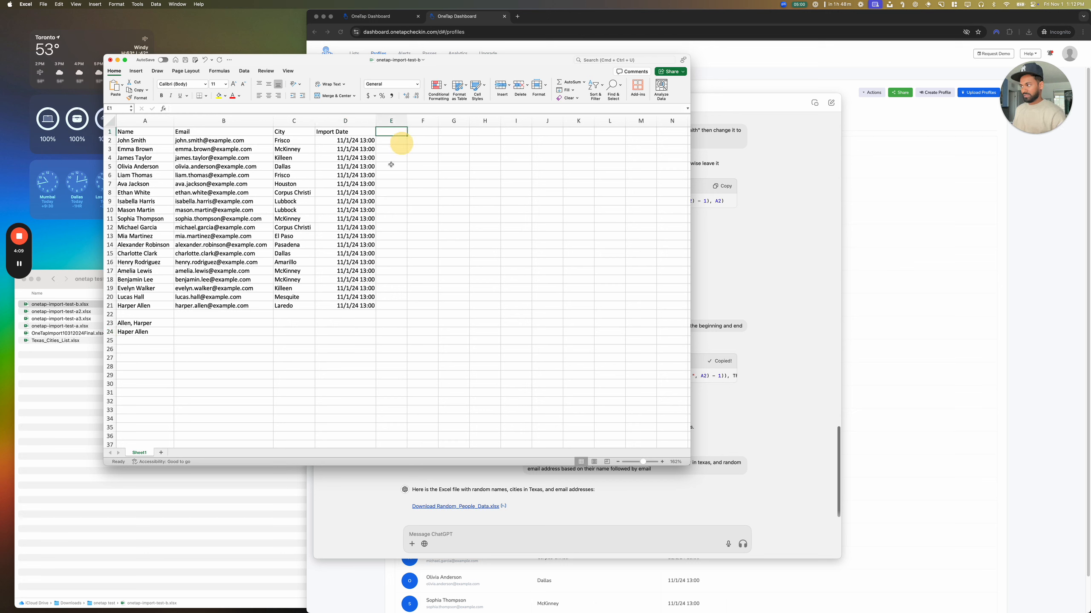
pyautogui.click(224, 323)
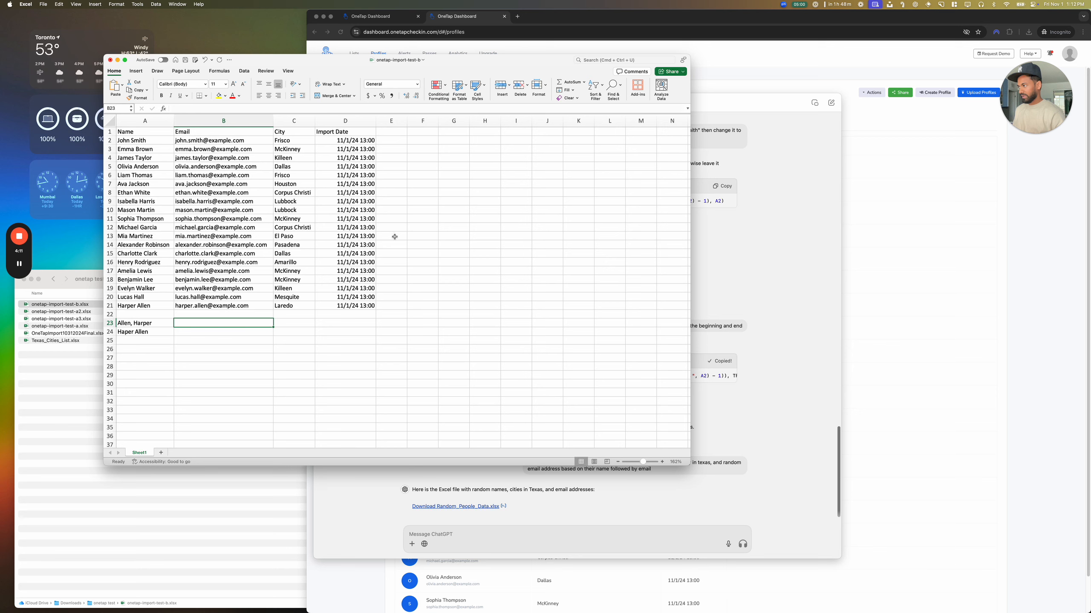
pyautogui.click(391, 322)
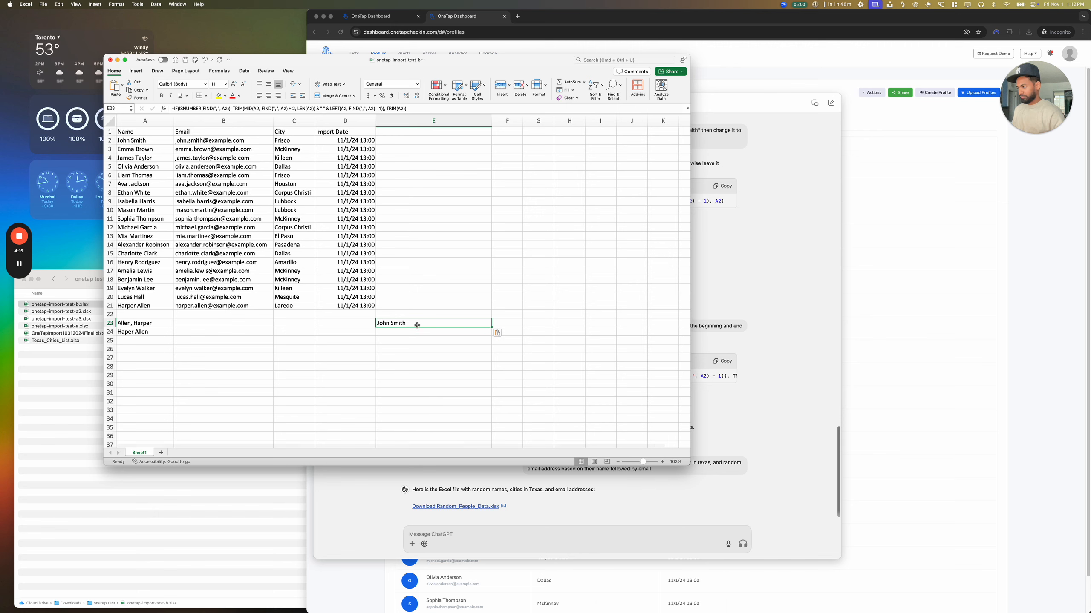
pyautogui.click(434, 340)
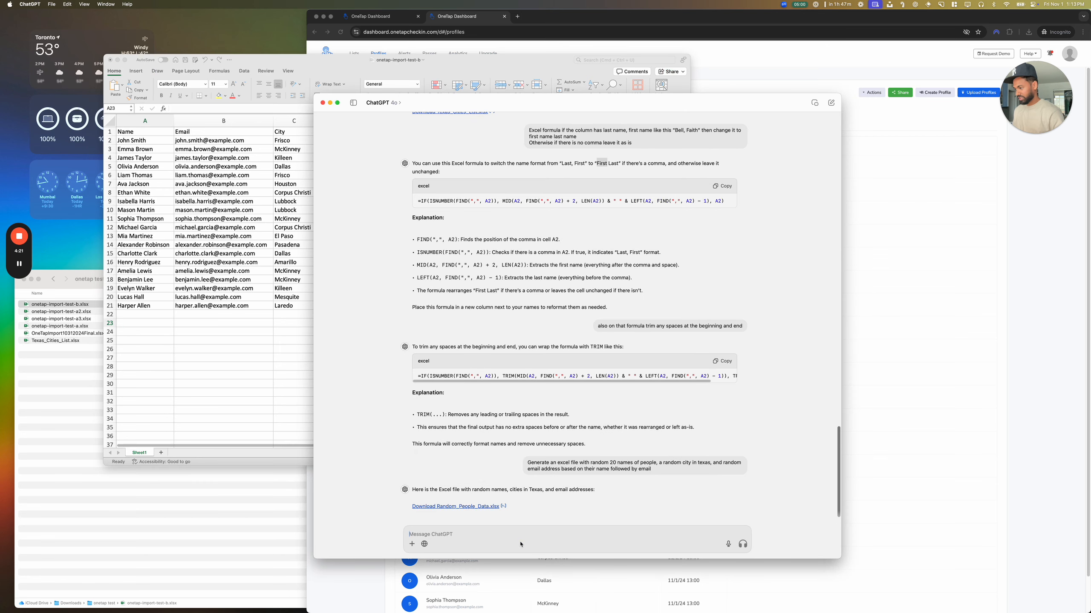
pyautogui.write('Change the co')
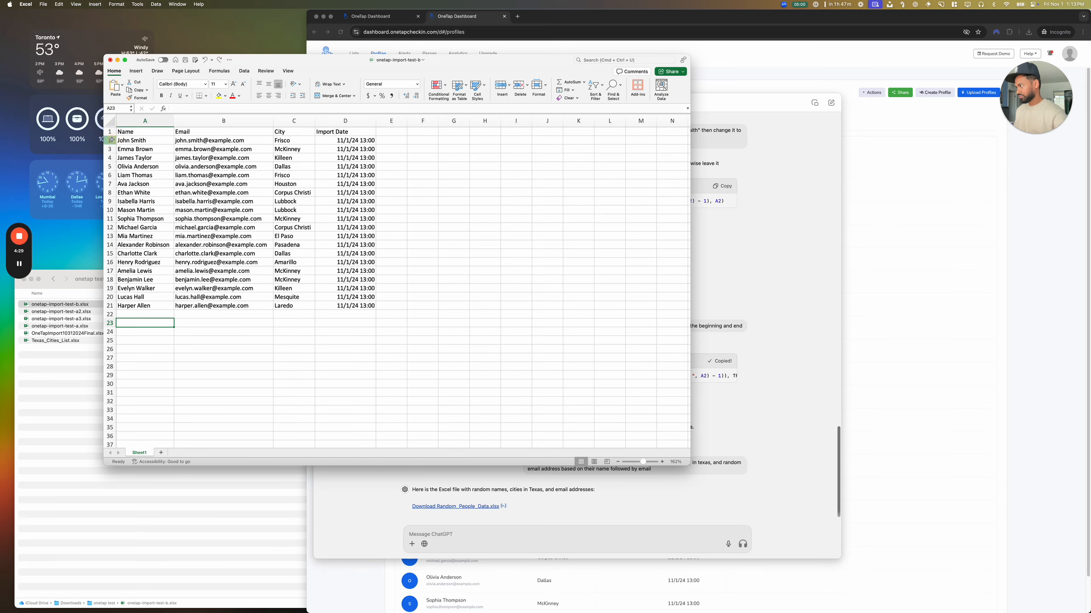
# Step: Insert blank rows above the contacts and enter the test name 'Smith, John' in A2
pyautogui.rightClick(145, 139)
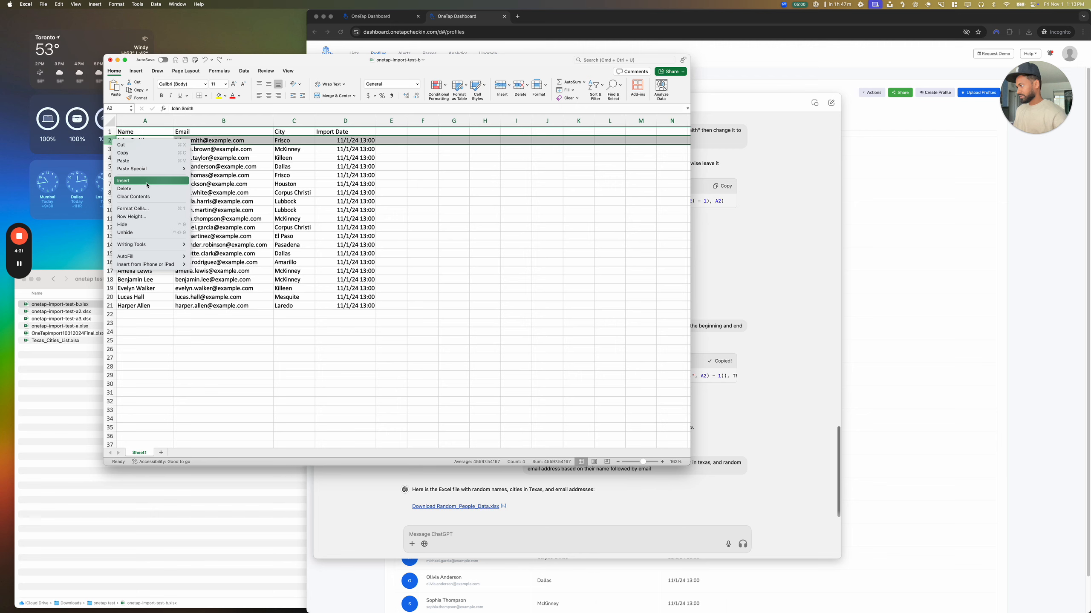
pyautogui.click(123, 180)
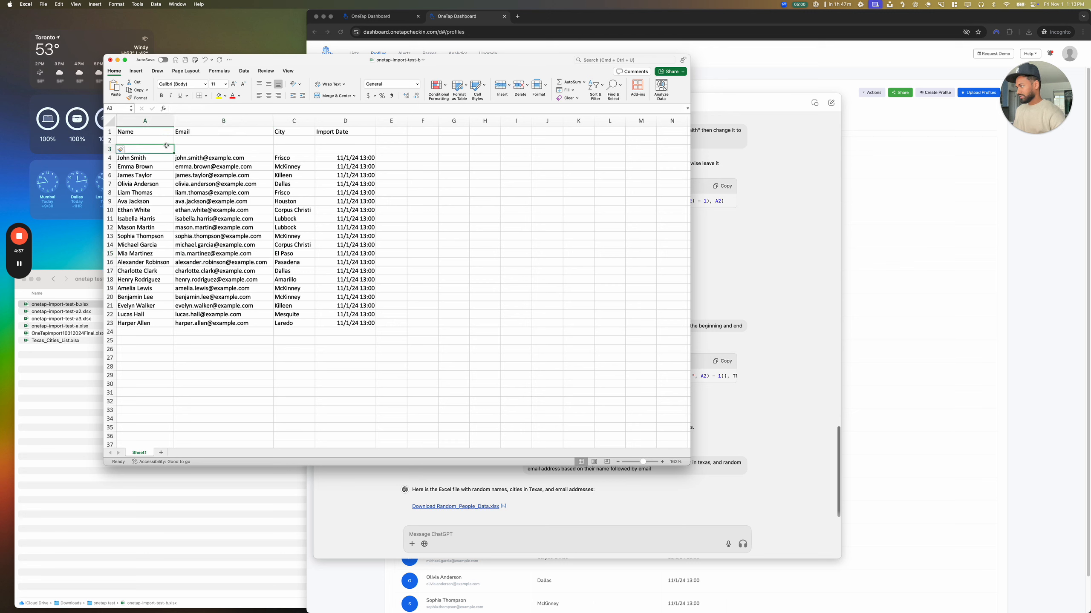
pyautogui.write('Smith,')
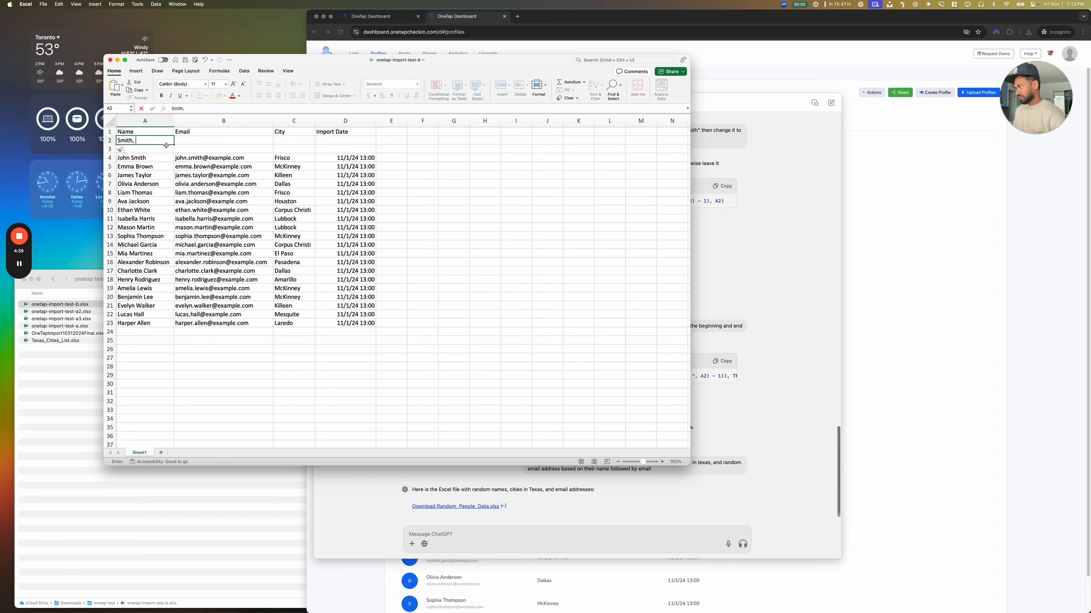
pyautogui.write('John')
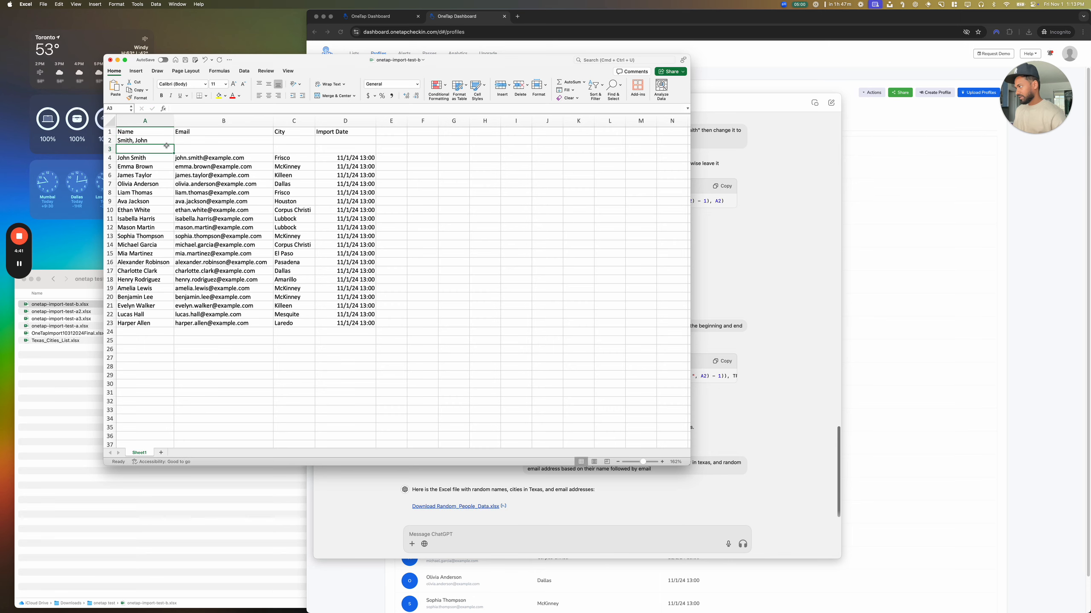
pyautogui.rightClick(144, 140)
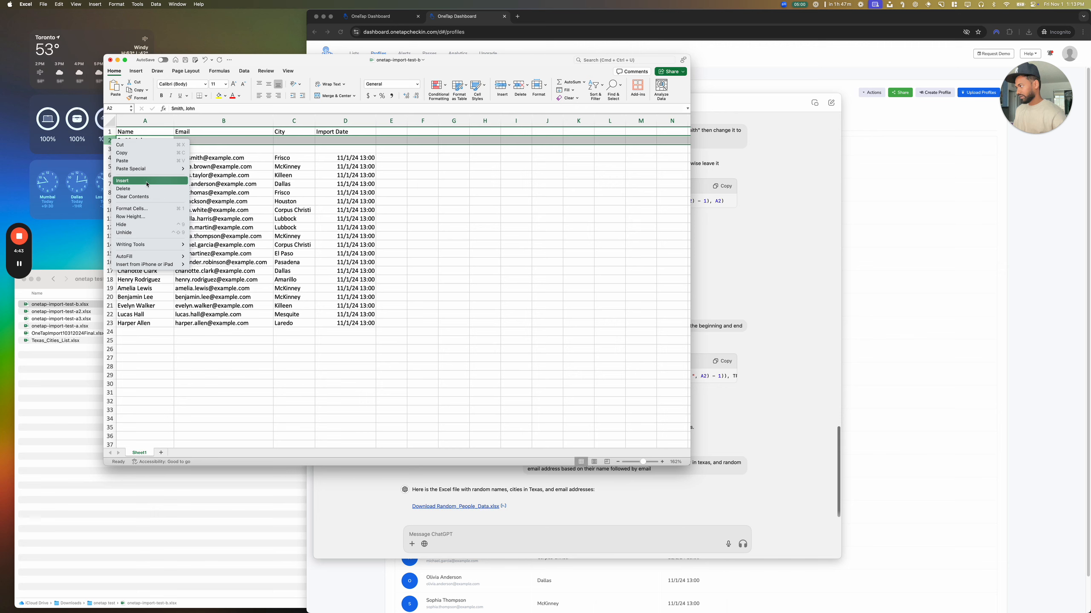
pyautogui.click(123, 180)
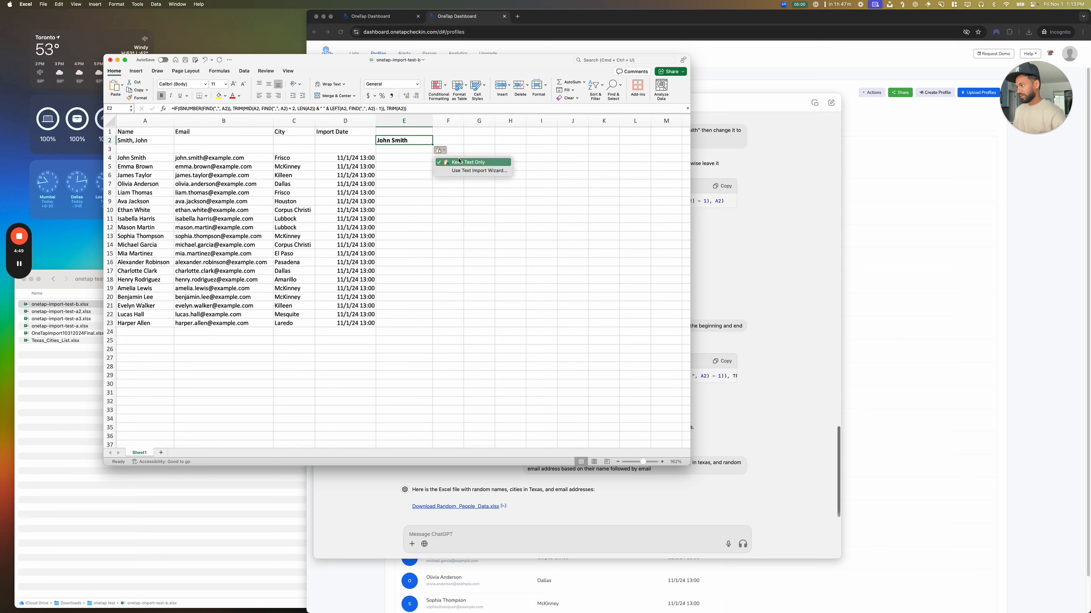
# Step: Paste the copied formula into E2 as text only
pyautogui.click(471, 162)
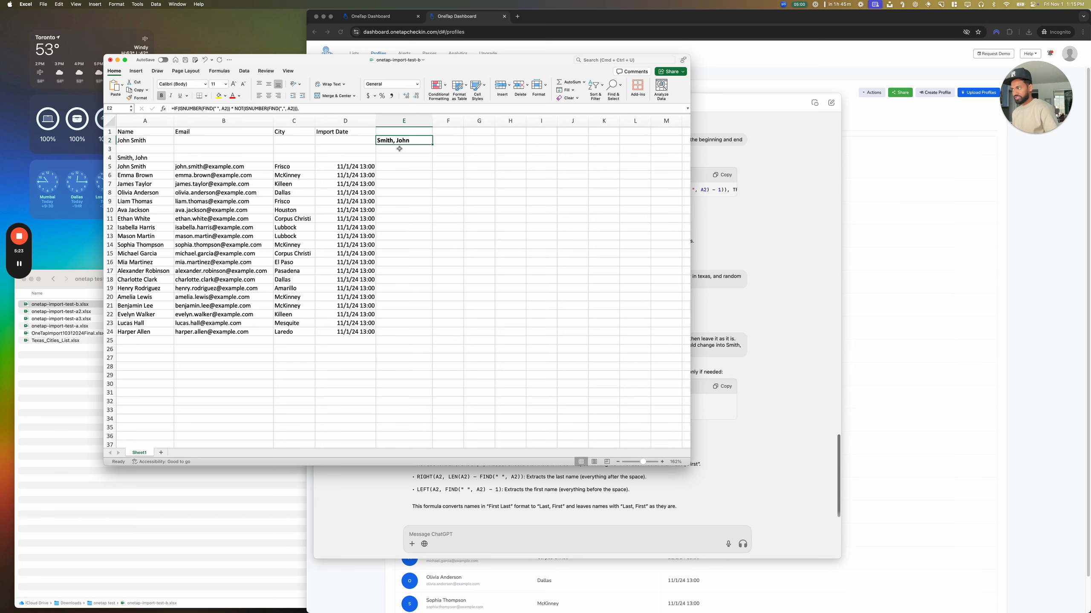
pyautogui.moveTo(314, 157)
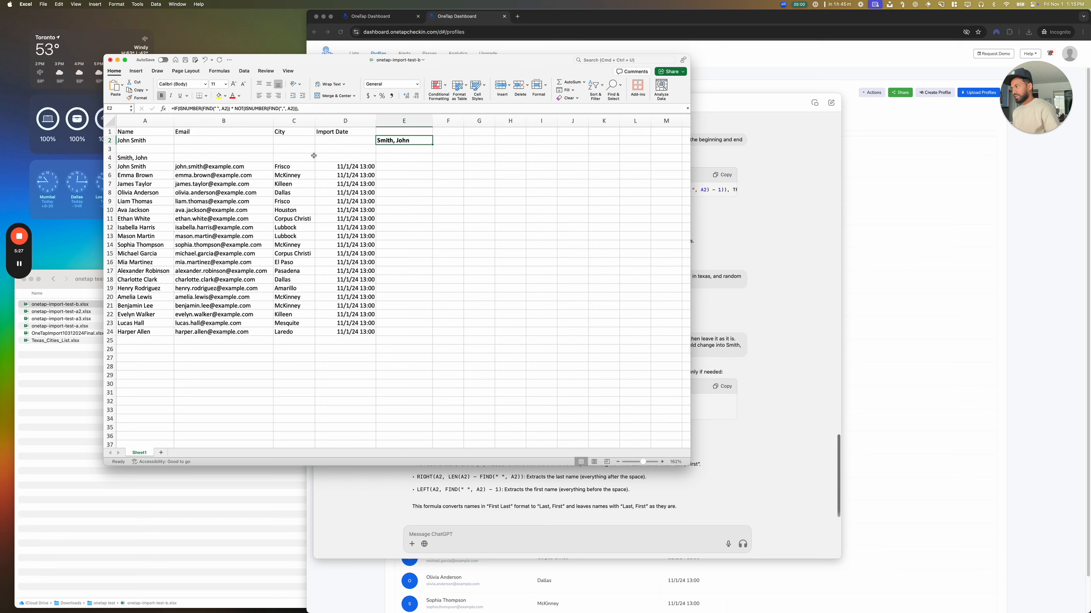
# Step: Rename the A1 heading to 'Formatted Name' and delete the test rows 2-4
pyautogui.click(145, 131)
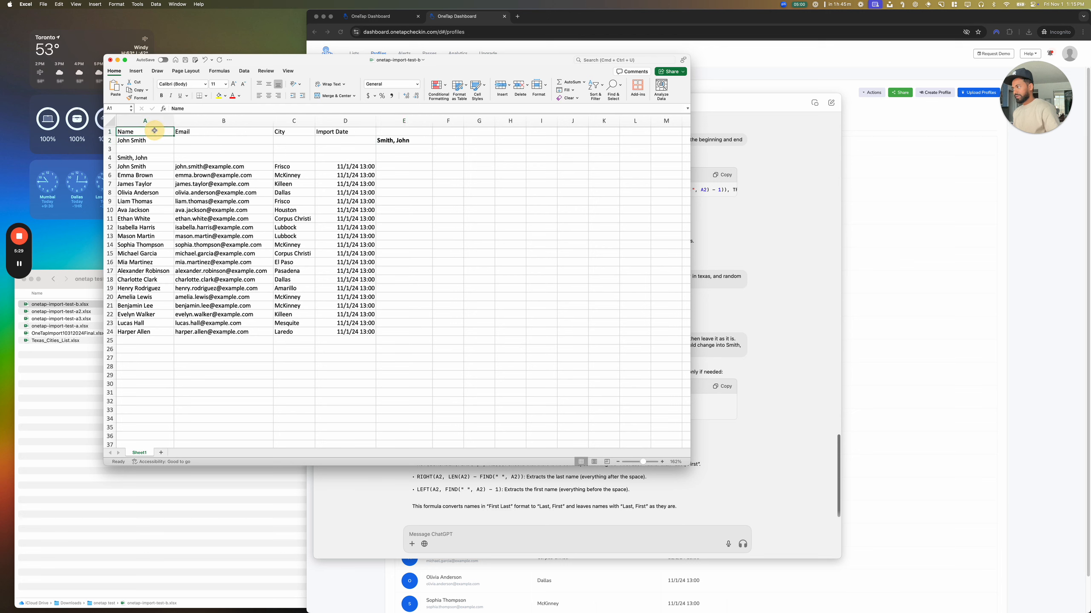
pyautogui.write('Formatt')
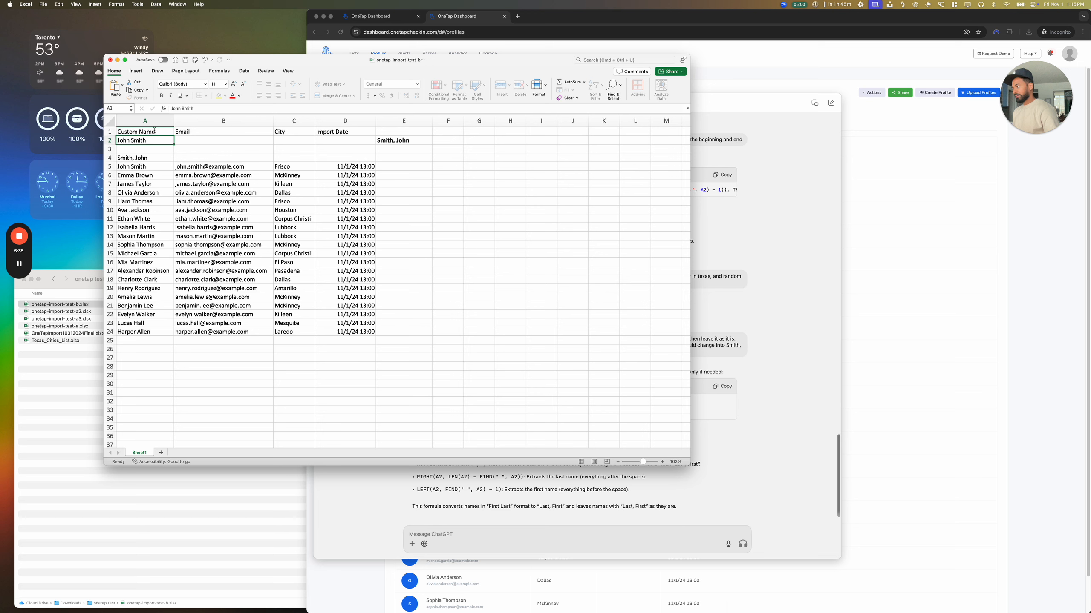
pyautogui.click(345, 131)
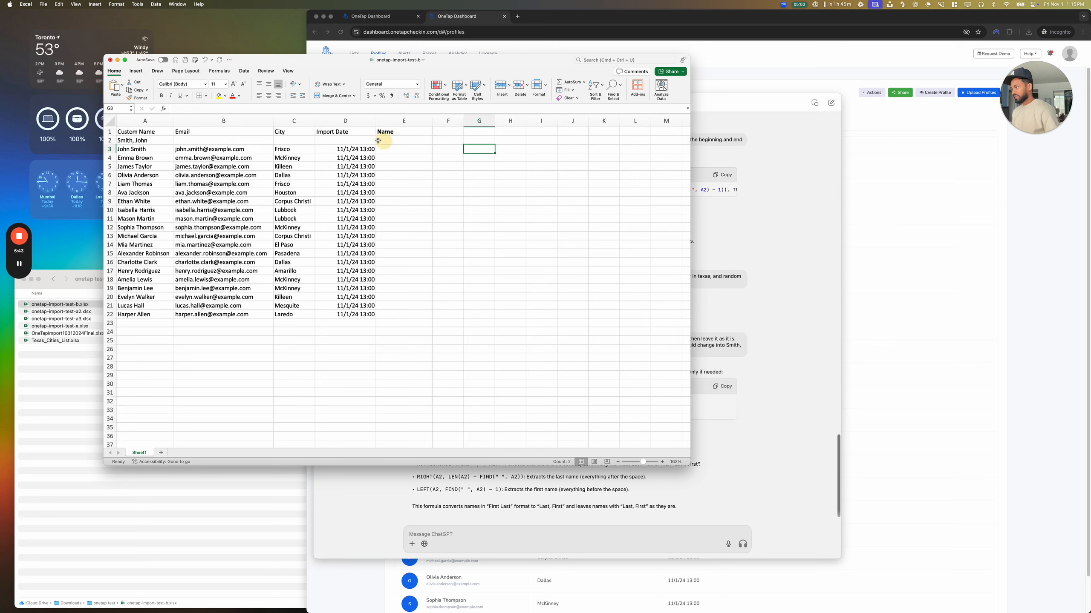
pyautogui.click(403, 158)
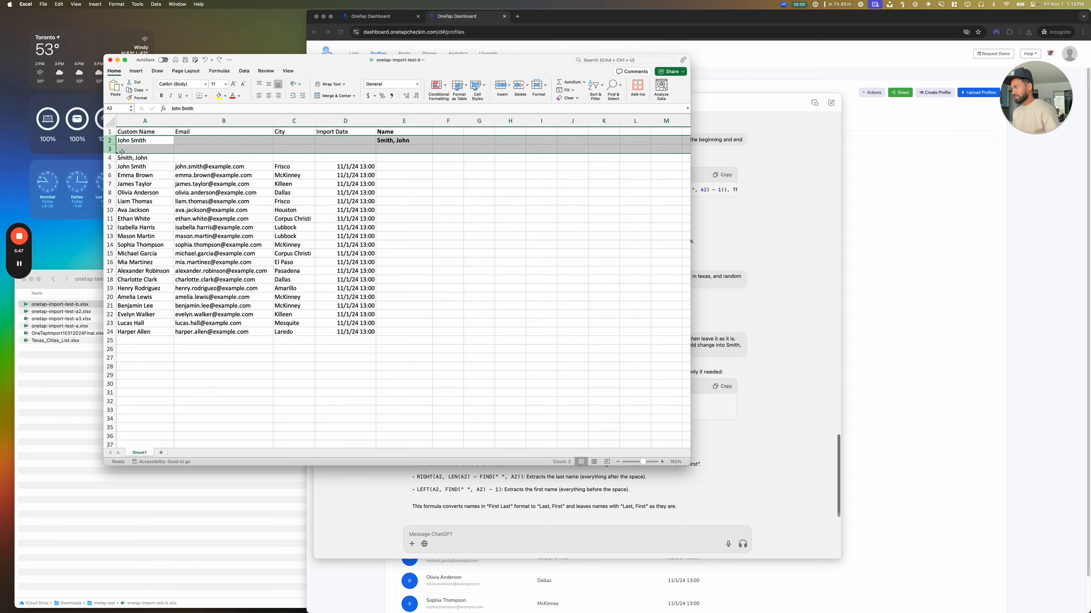
pyautogui.rightClick(139, 149)
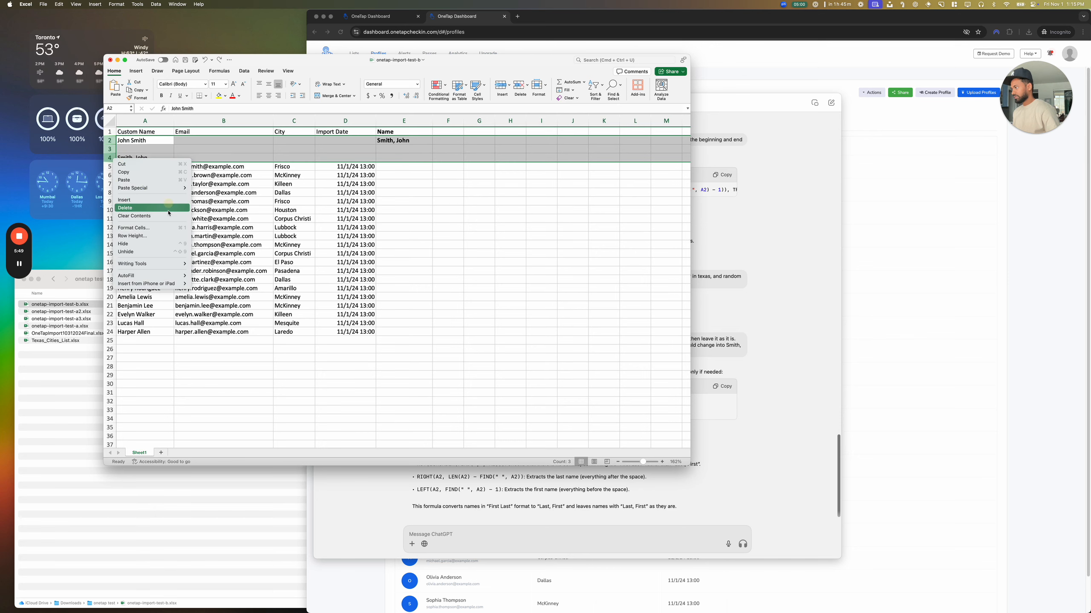
pyautogui.click(124, 207)
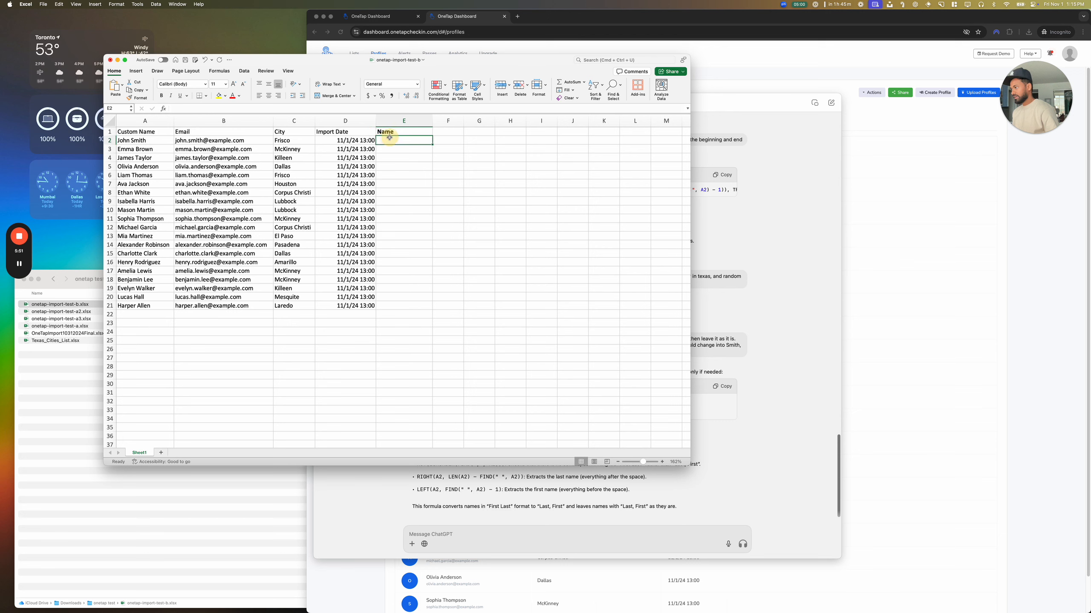
# Step: Correct the E2 formula to reference A2 and fill it down for every contact
pyautogui.write('A2)')
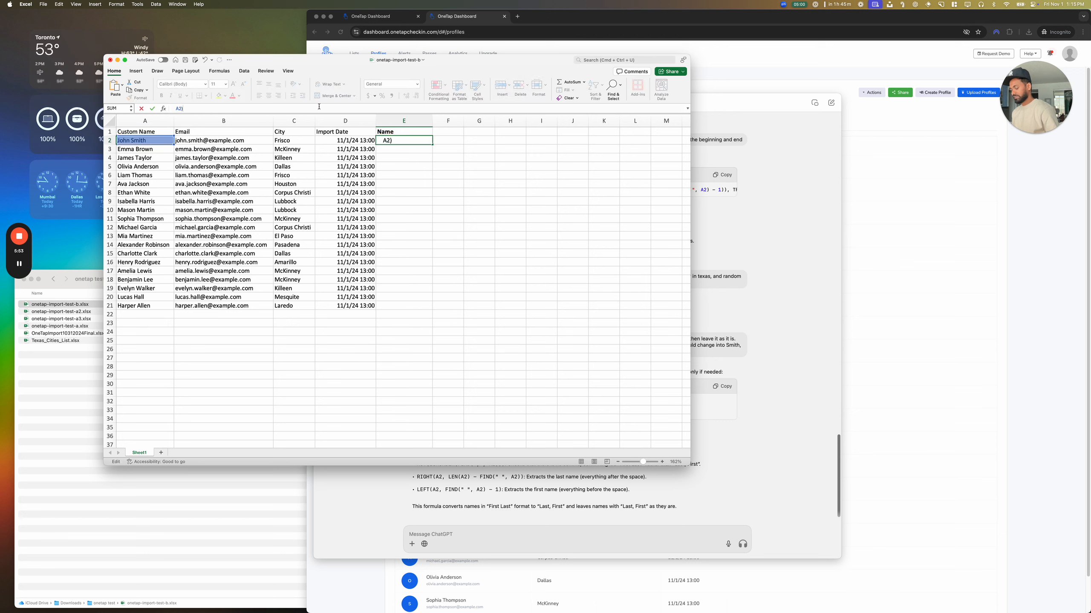
pyautogui.press('Enter')
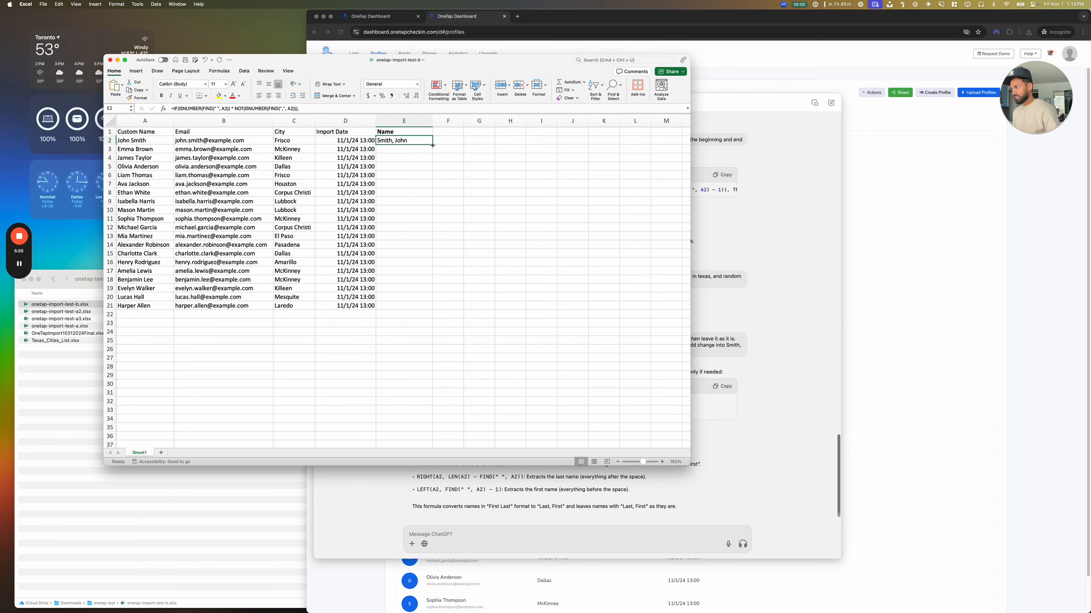
pyautogui.moveTo(431, 144); pyautogui.dragTo(431, 306)
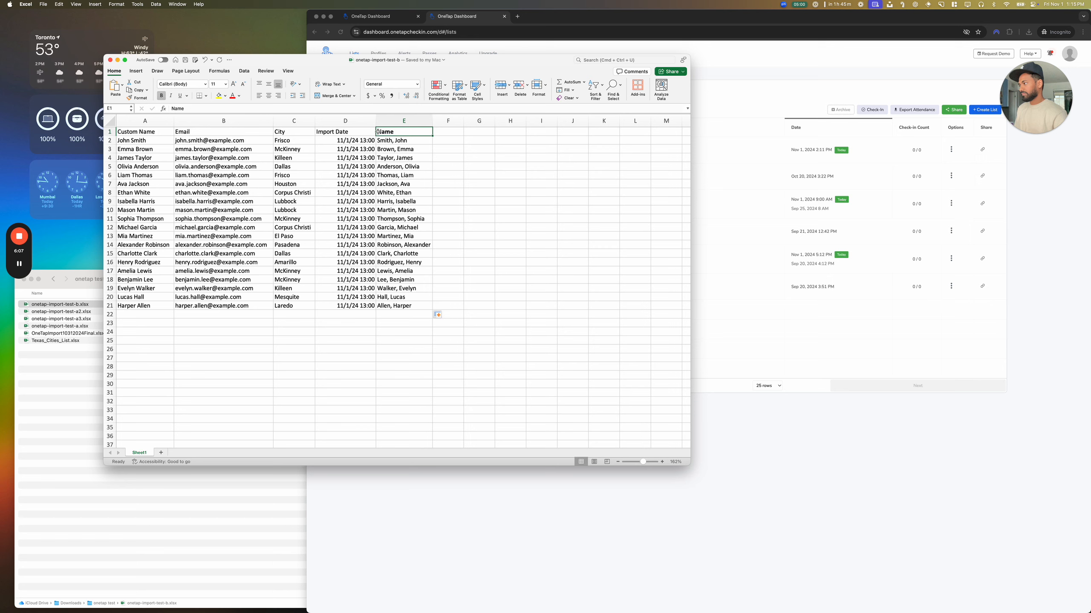
# Step: Head column E as Formatted Name and restore column A's Name heading
pyautogui.write('Custom Name')
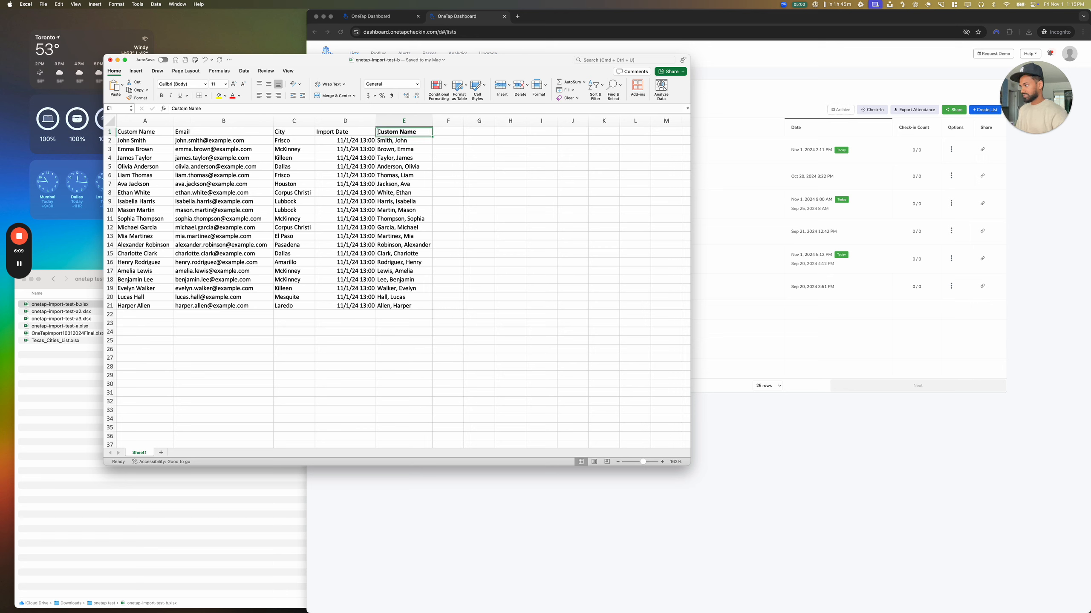
pyautogui.write('Formatted')
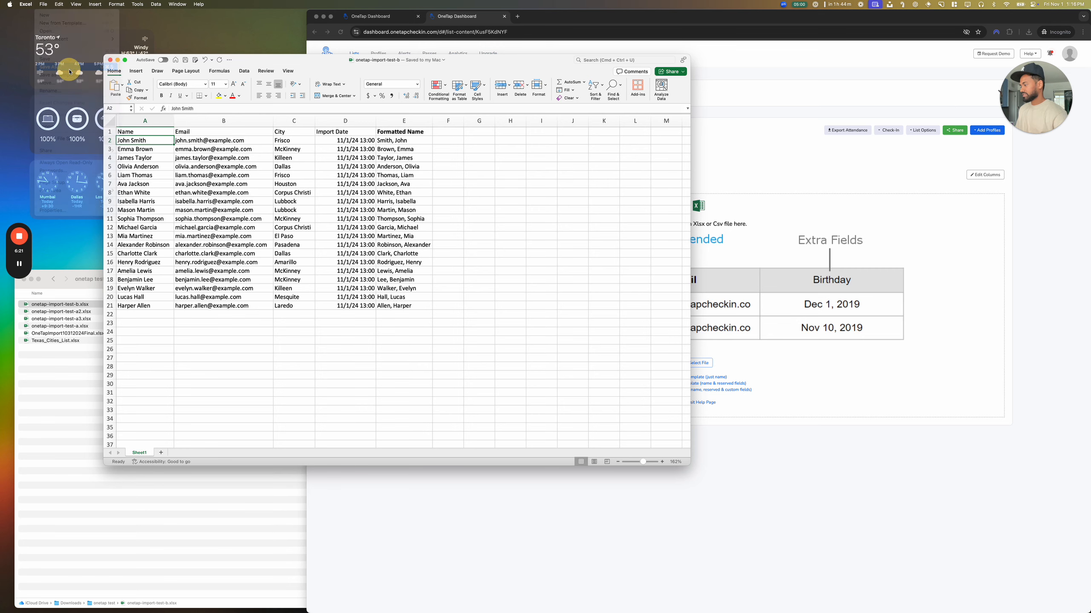
# Step: Save the workbook as a new file named onetap-import-test-b2
pyautogui.click(49, 66)
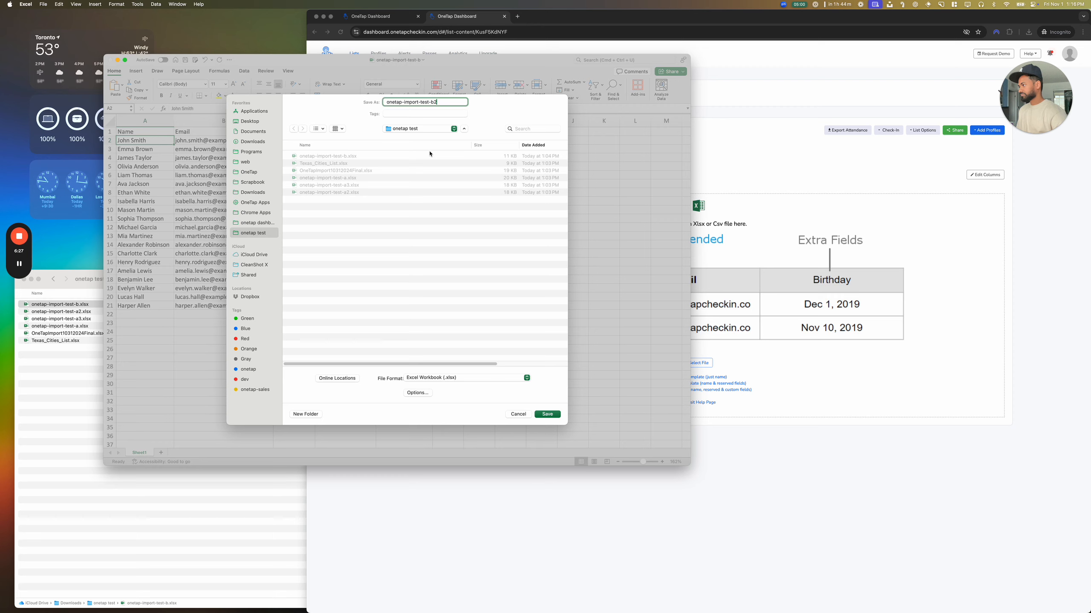
pyautogui.click(547, 414)
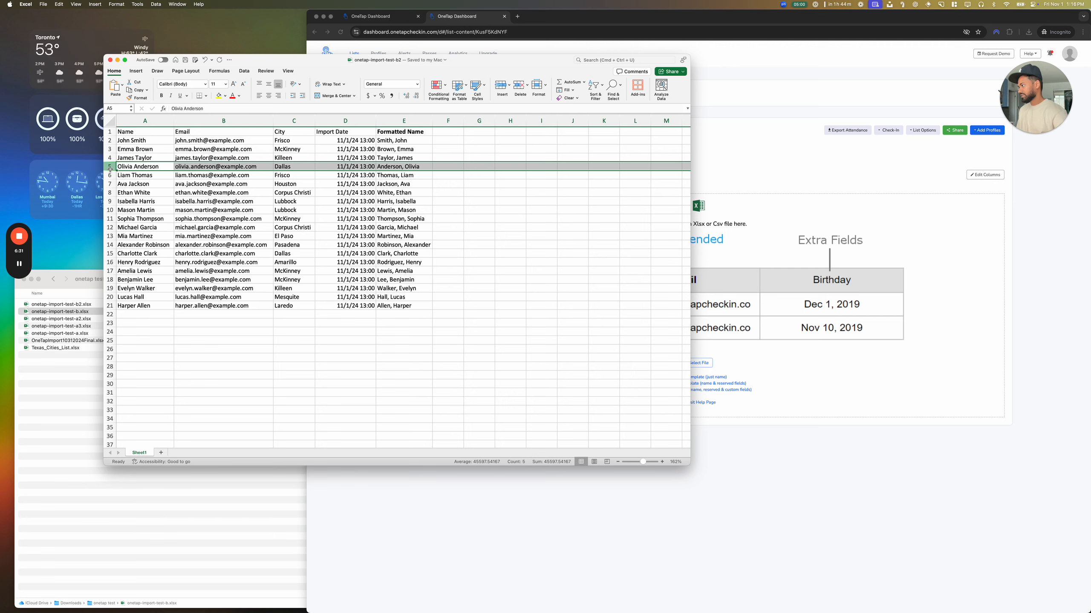
pyautogui.rightClick(139, 176)
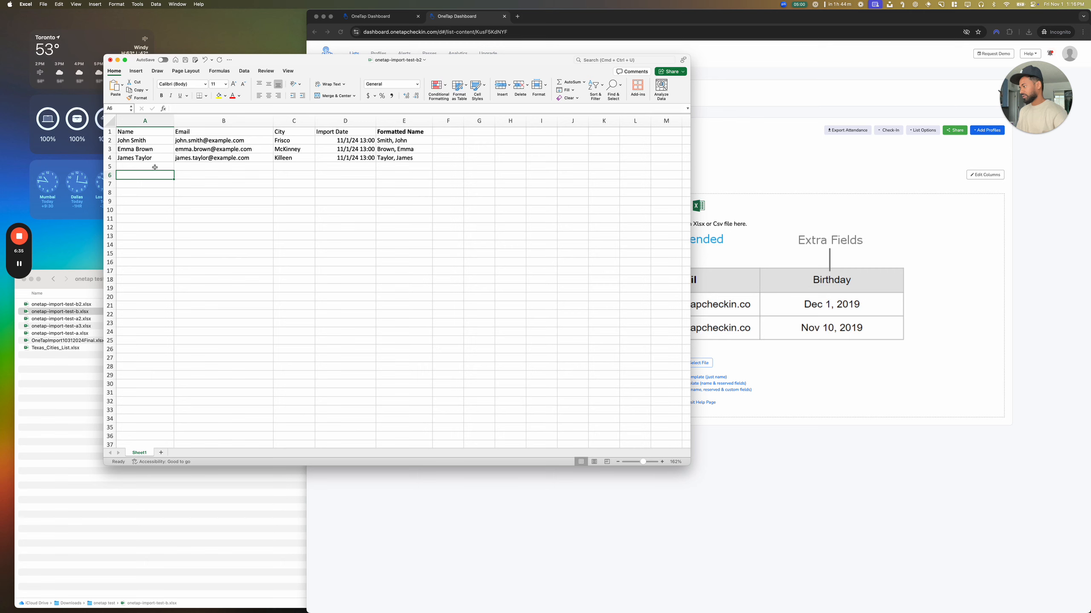
pyautogui.write('Karsh K')
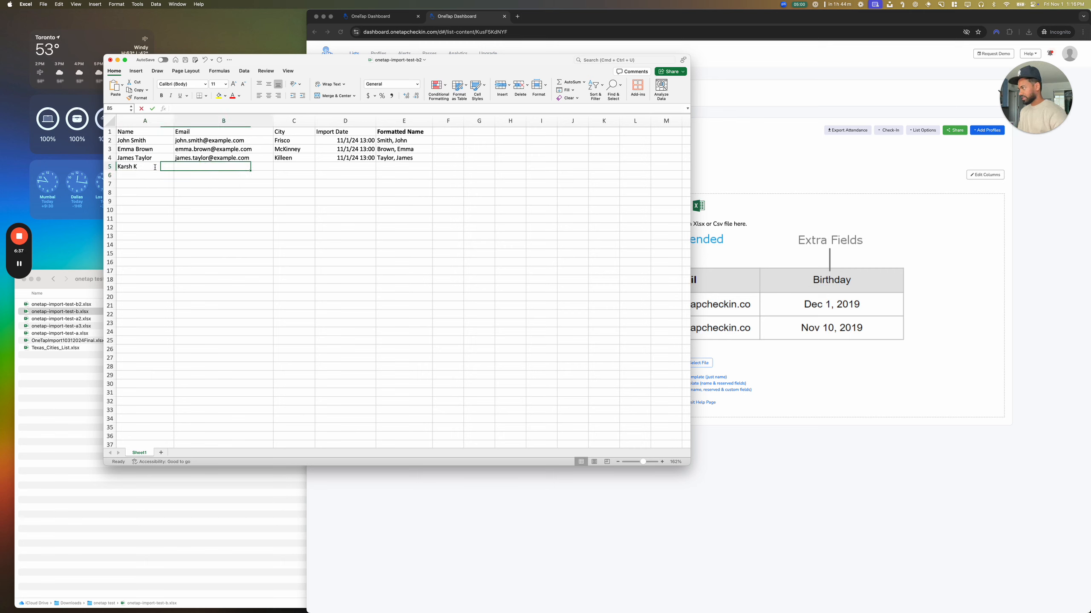
pyautogui.write('karsh@')
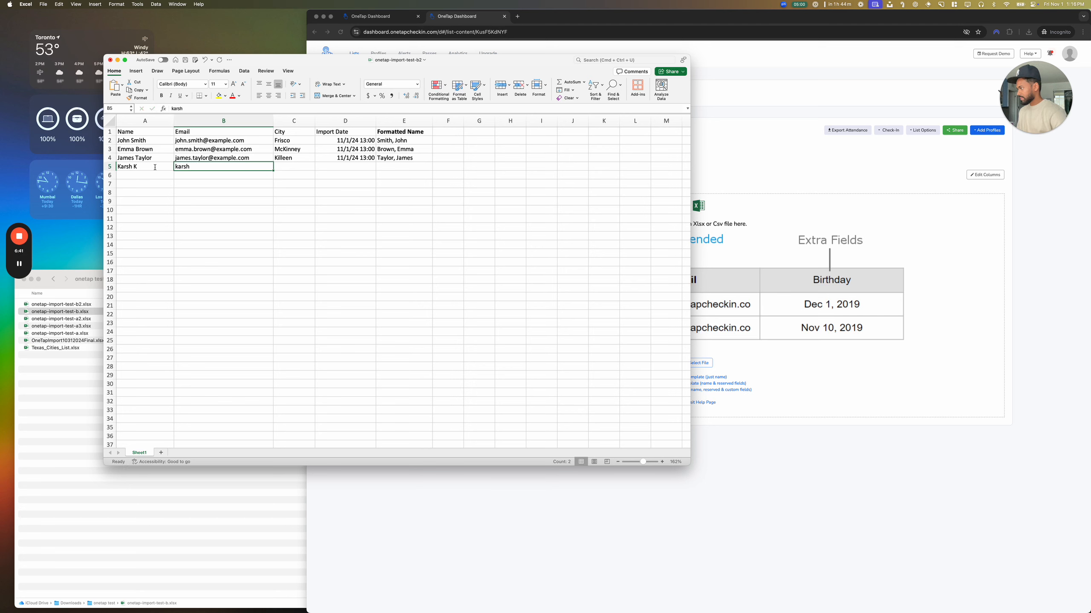
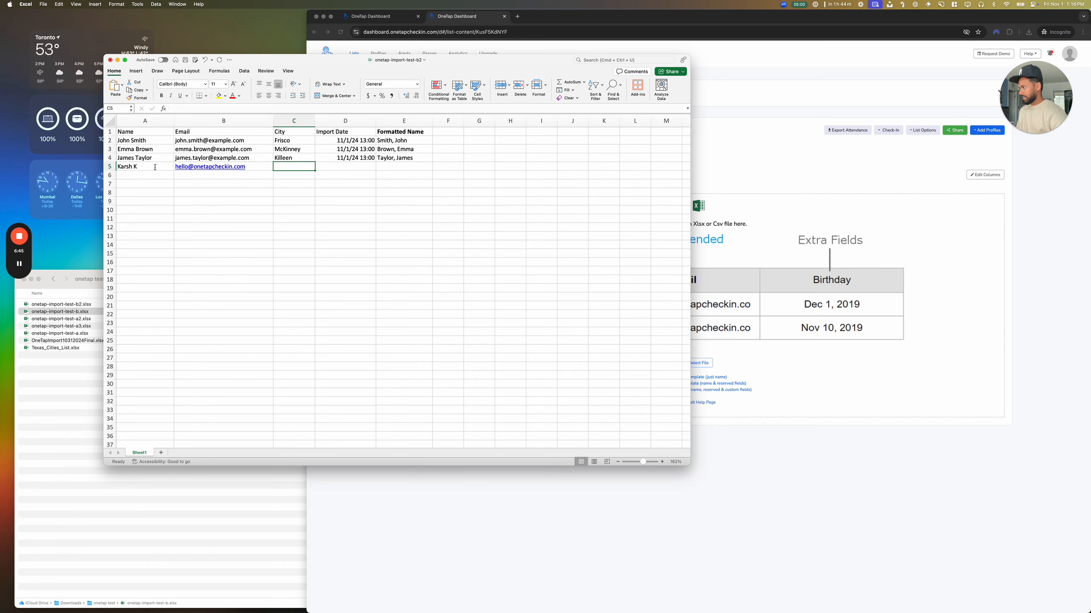
pyautogui.write('Dallas')
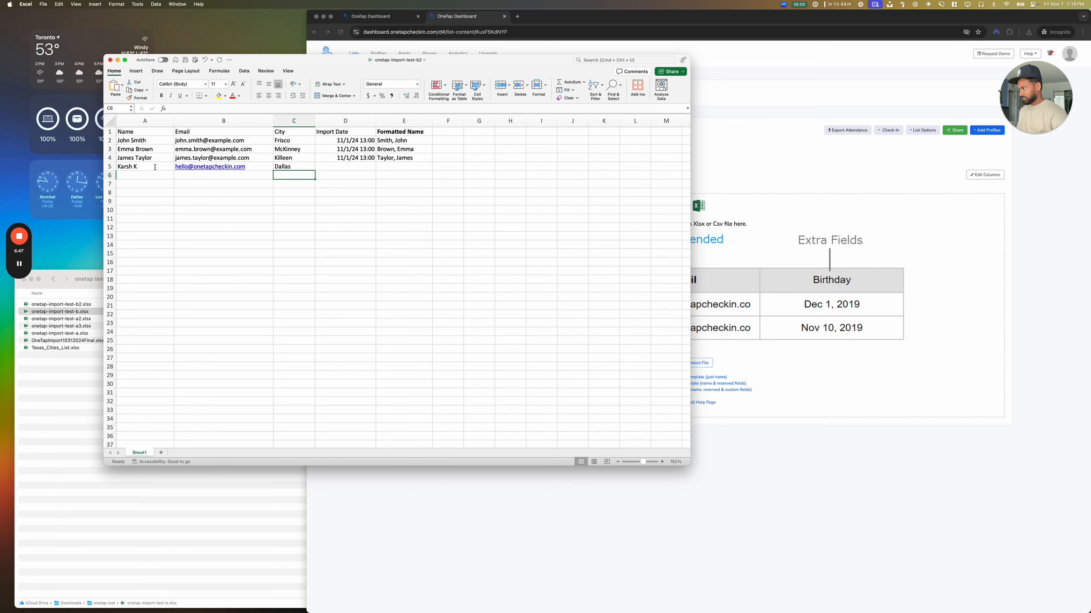
# Step: Copy the import date to the new row and set every Import Date to 11/1/24 13:16
pyautogui.click(345, 166)
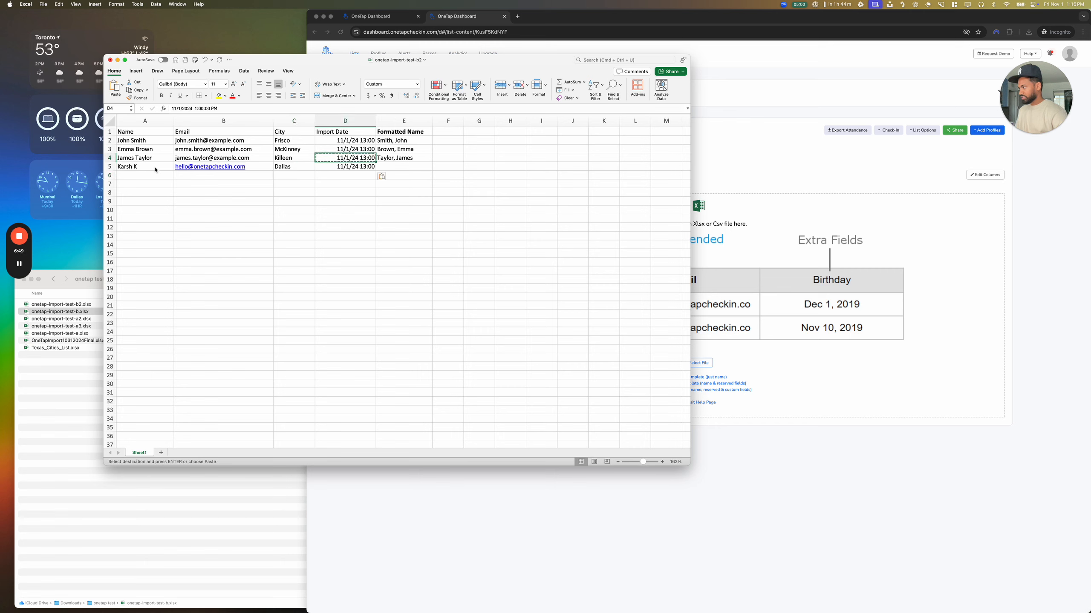
pyautogui.click(346, 141)
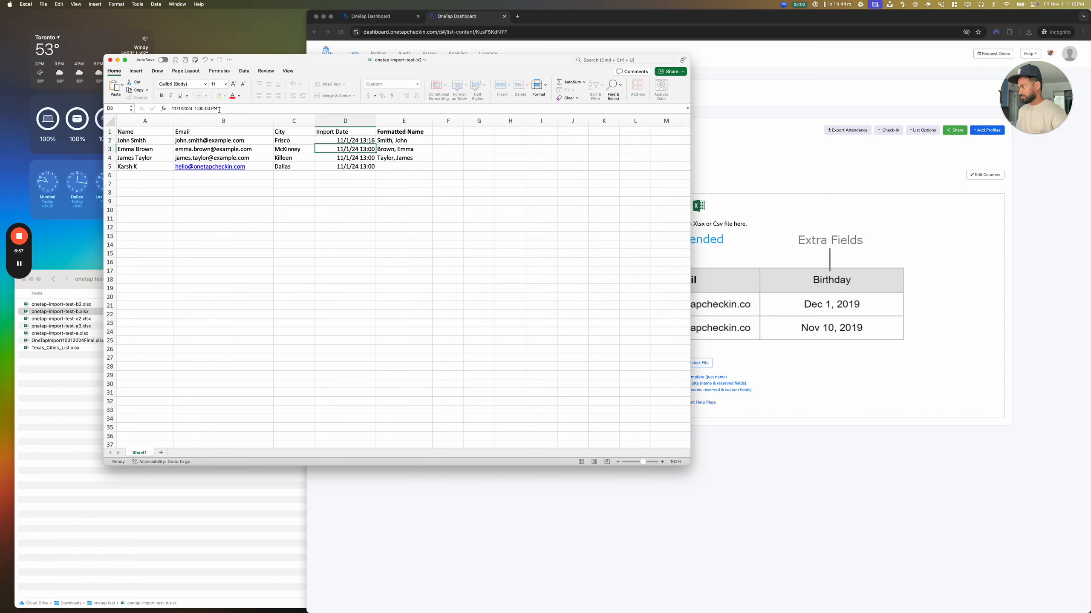
pyautogui.click(345, 140)
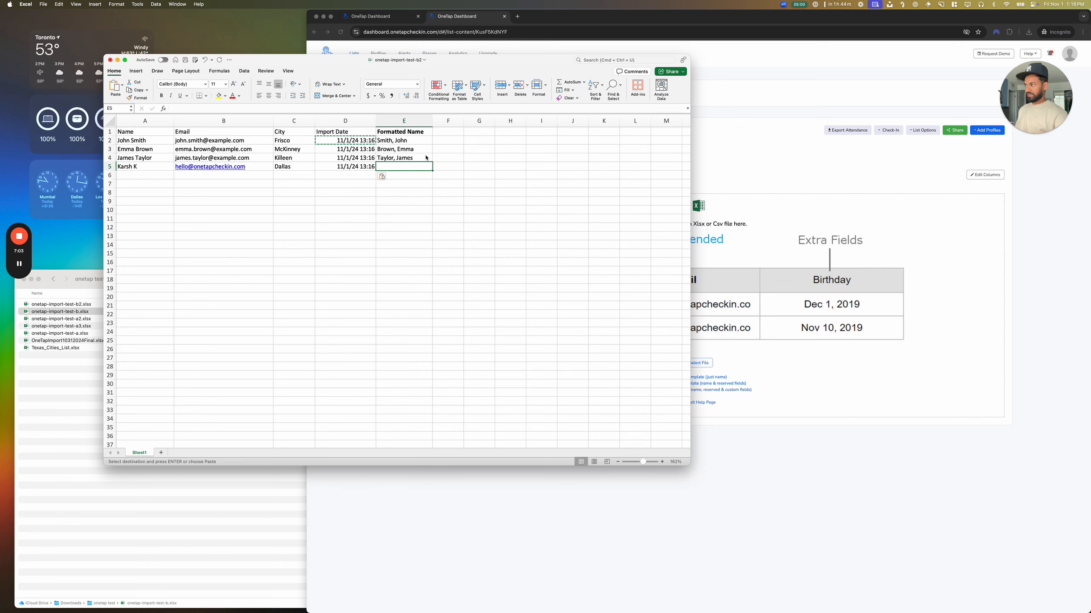
pyautogui.click(403, 157)
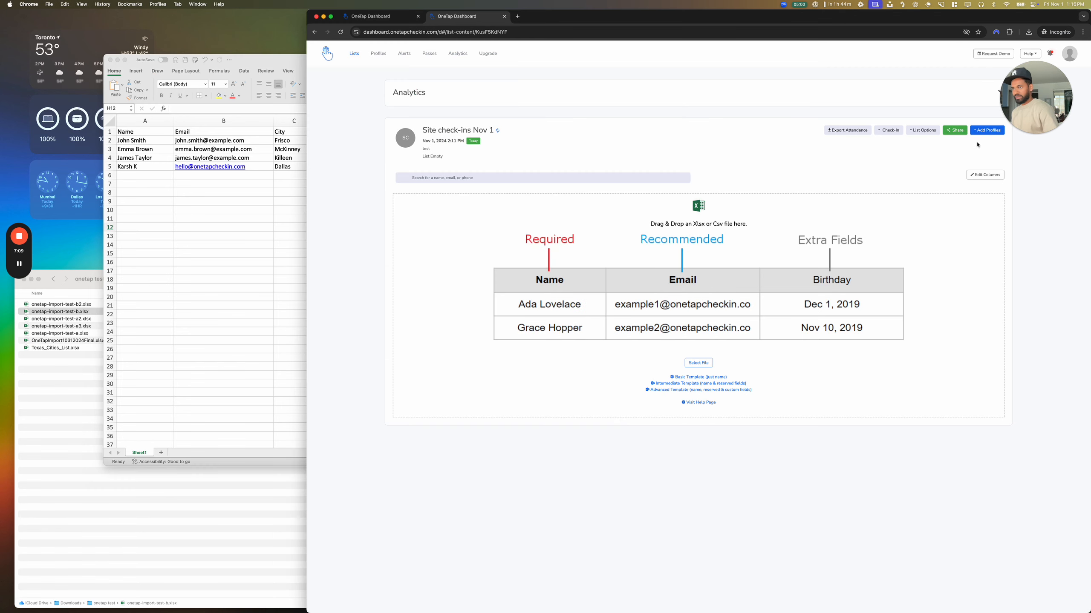
# Step: Load onetap-import-test-b2.xlsx as the import file for the Site check-ins Nov 1 list
pyautogui.click(697, 362)
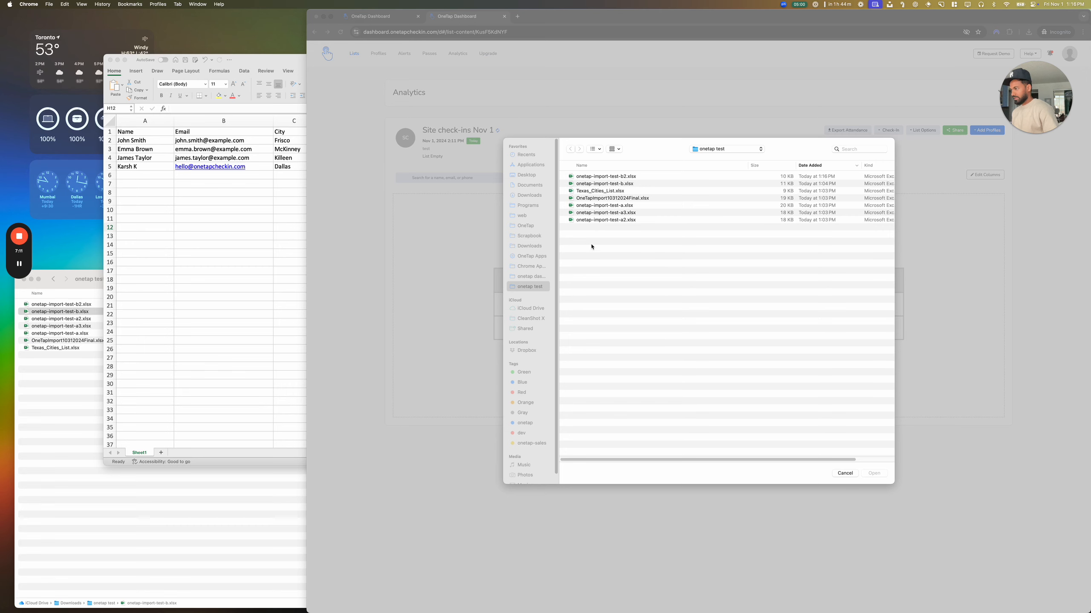
pyautogui.click(605, 176)
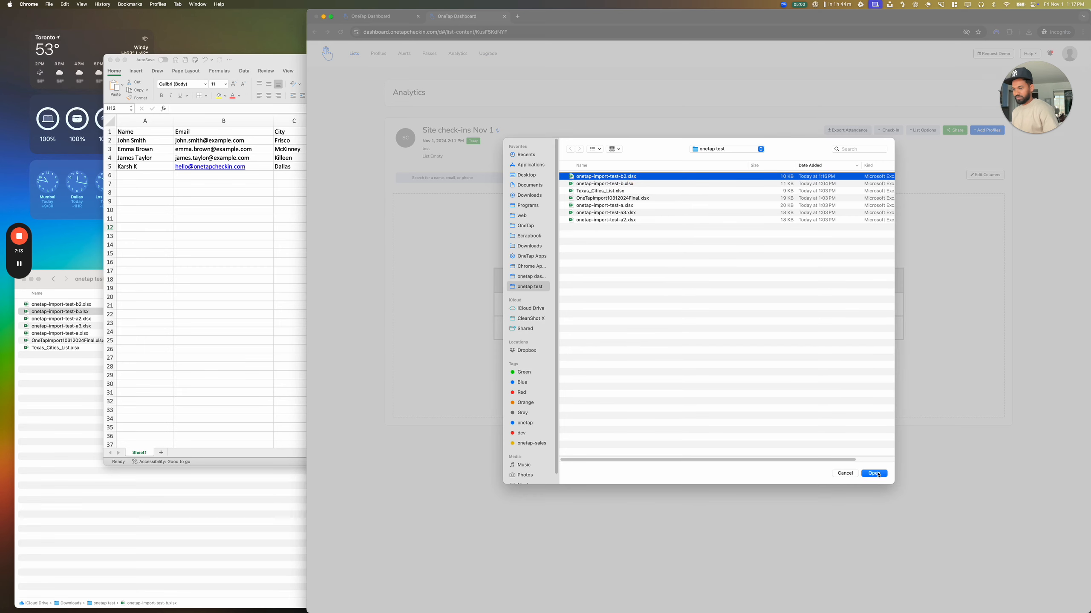
pyautogui.click(873, 473)
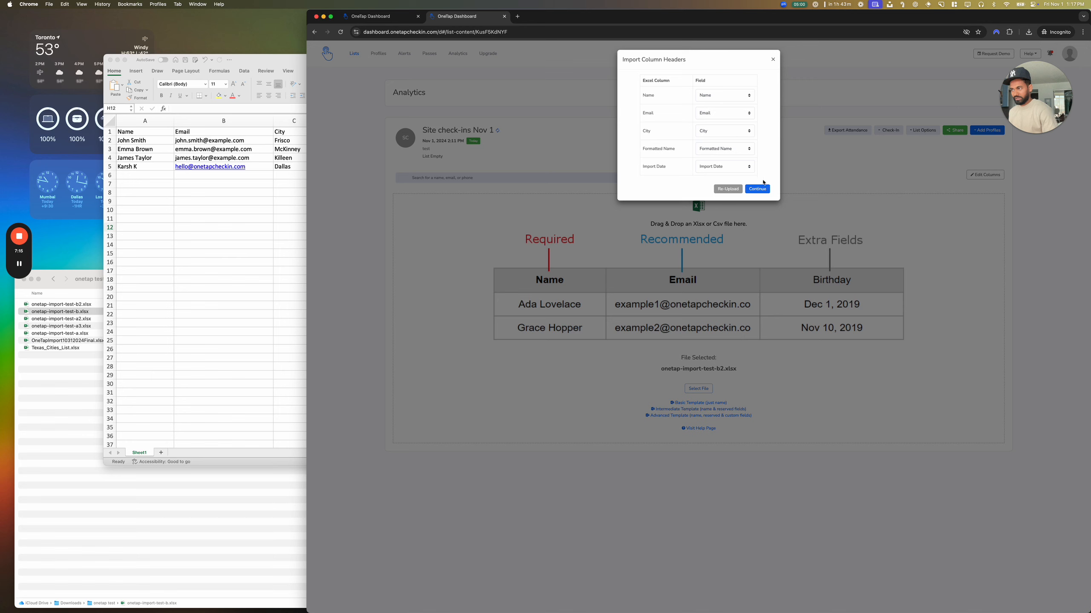
# Step: Accept the column mapping and preview, then Import All to update the three duplicate profiles
pyautogui.click(757, 188)
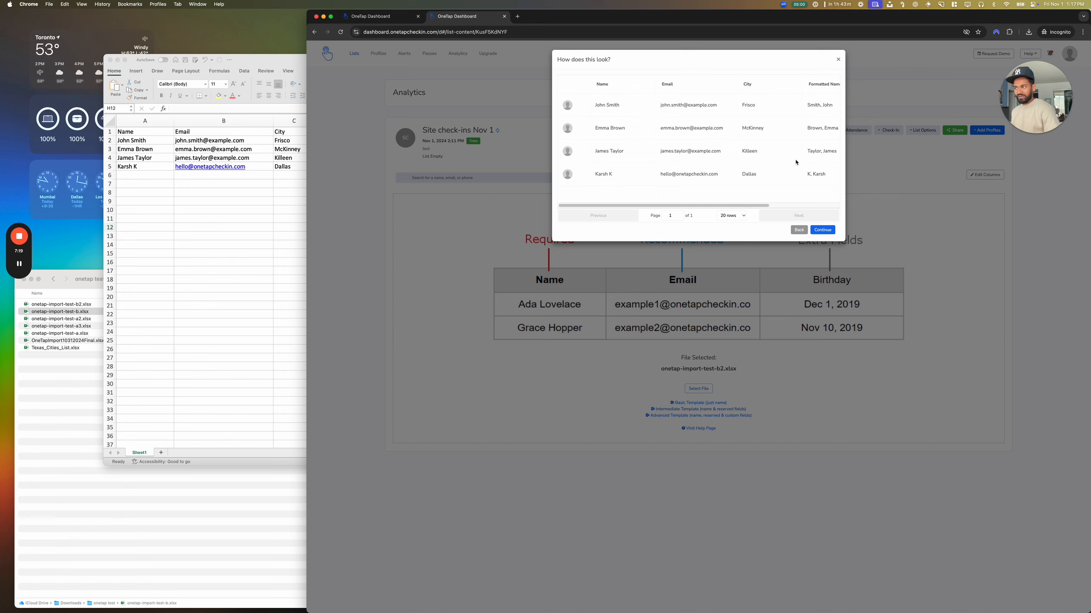
pyautogui.click(821, 229)
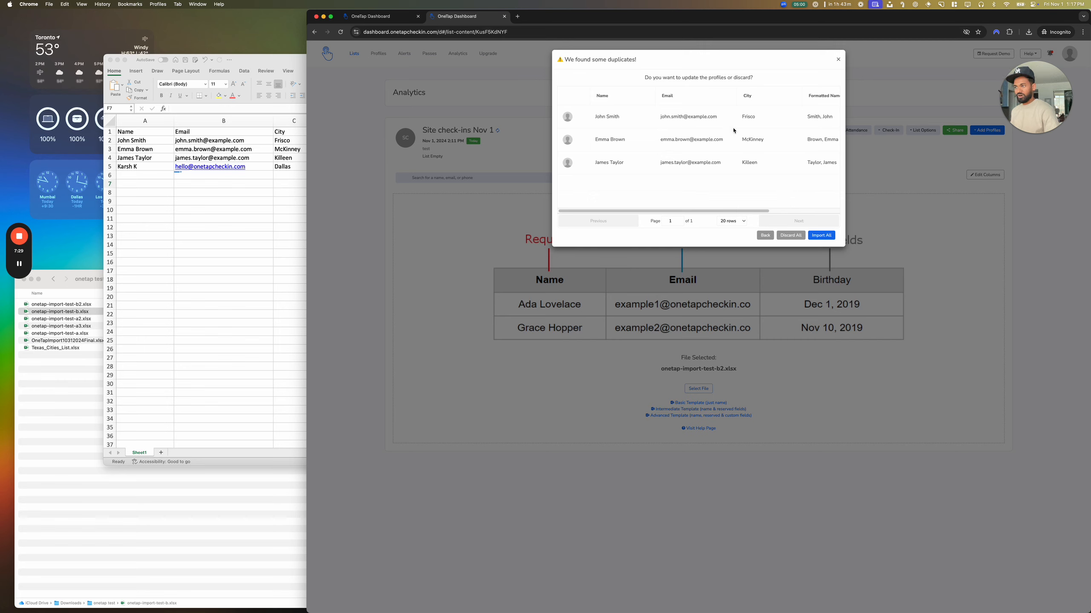
pyautogui.click(820, 235)
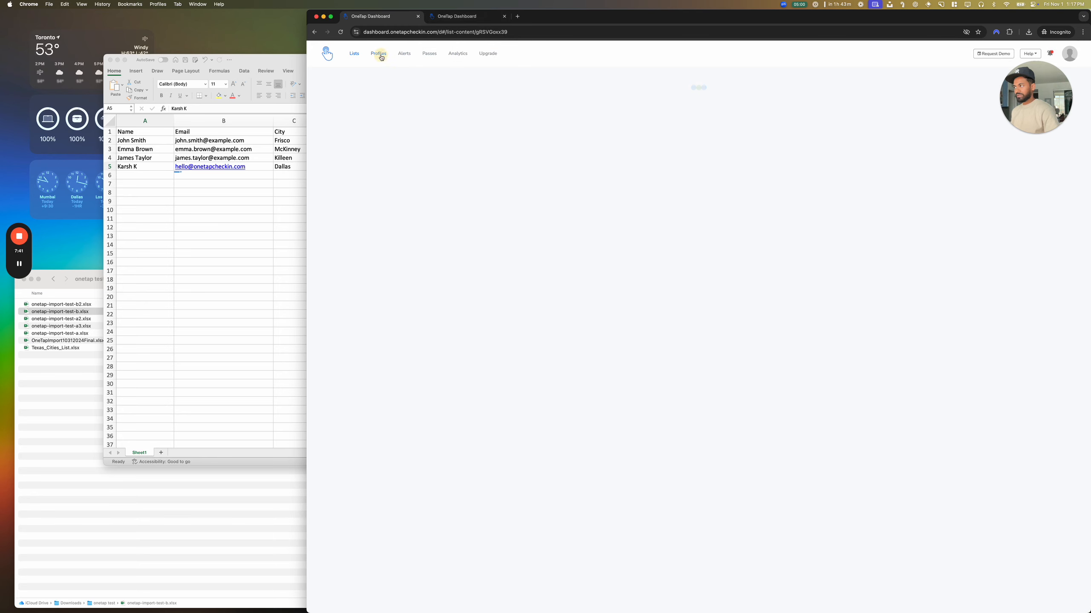
# Step: View the Profiles table to check the four contacts' new Import Date and Formatted Name
pyautogui.click(378, 54)
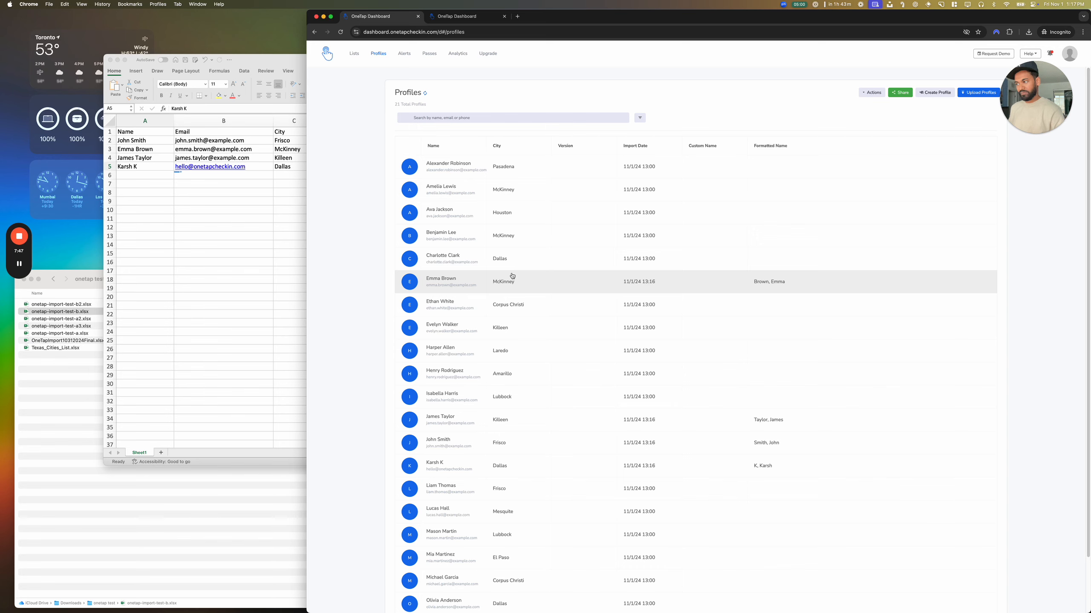
pyautogui.scroll(-3)
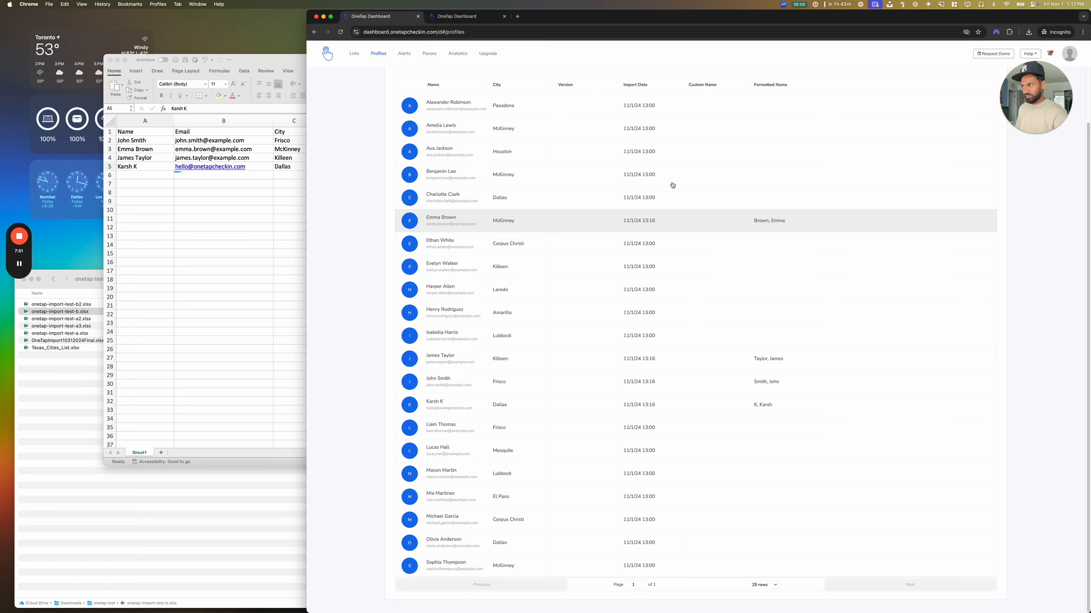
pyautogui.moveTo(650, 104)
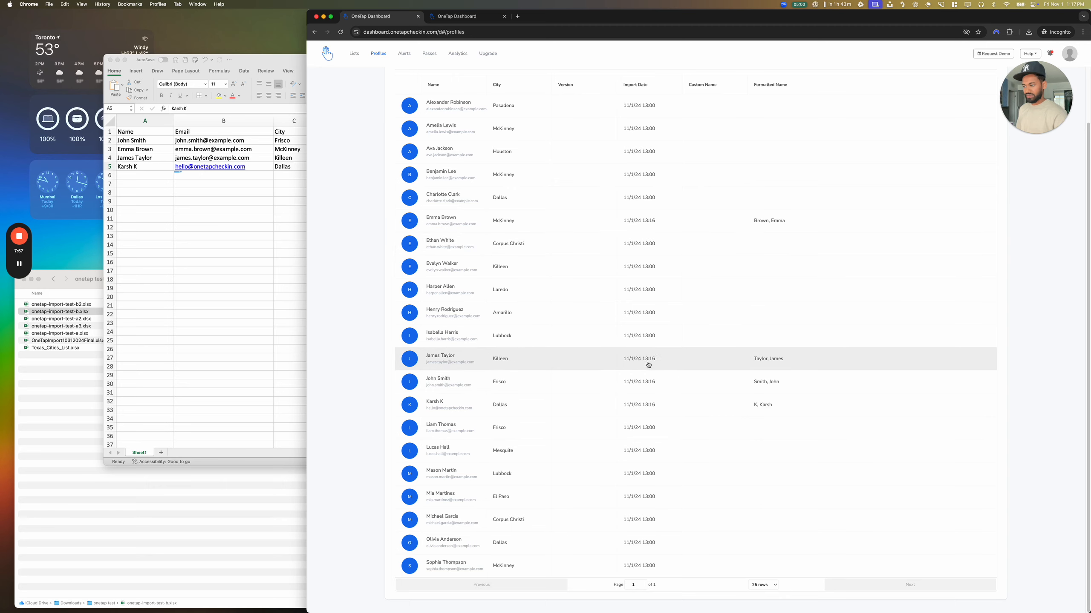
pyautogui.moveTo(659, 367)
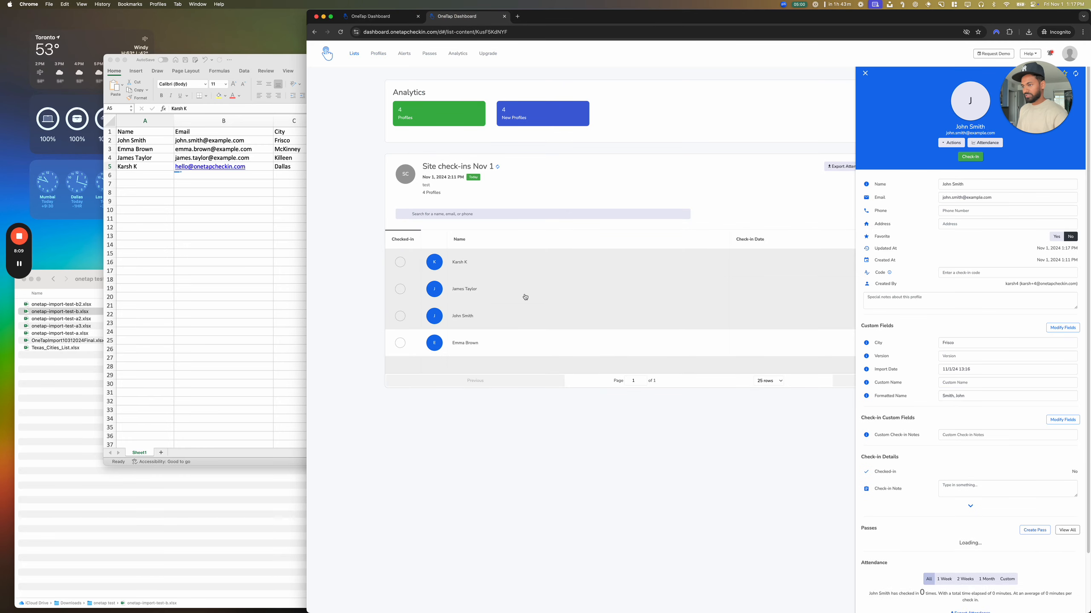
pyautogui.click(464, 289)
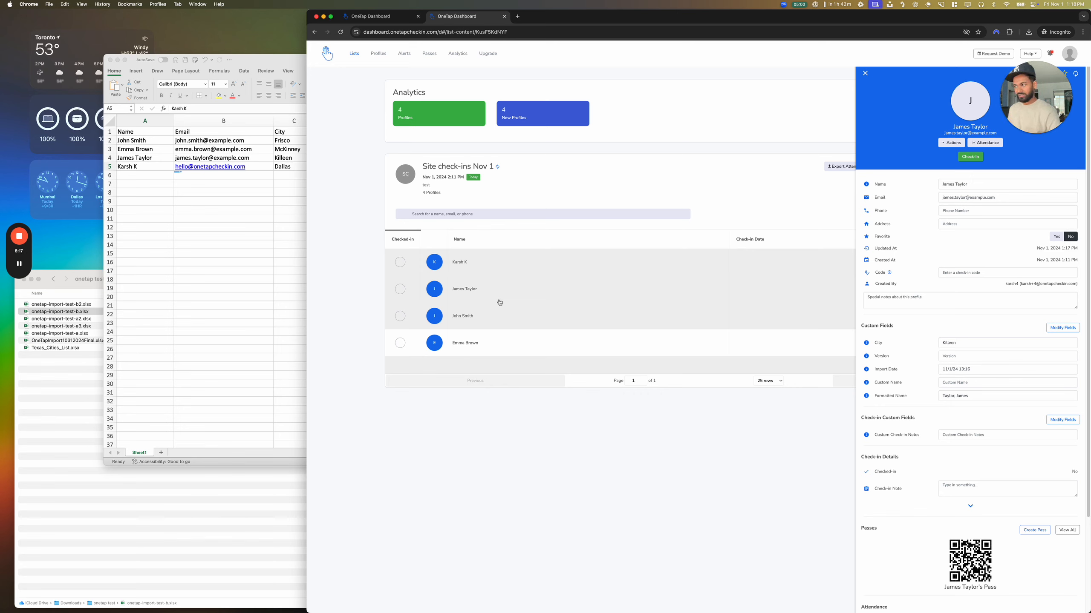
pyautogui.click(464, 343)
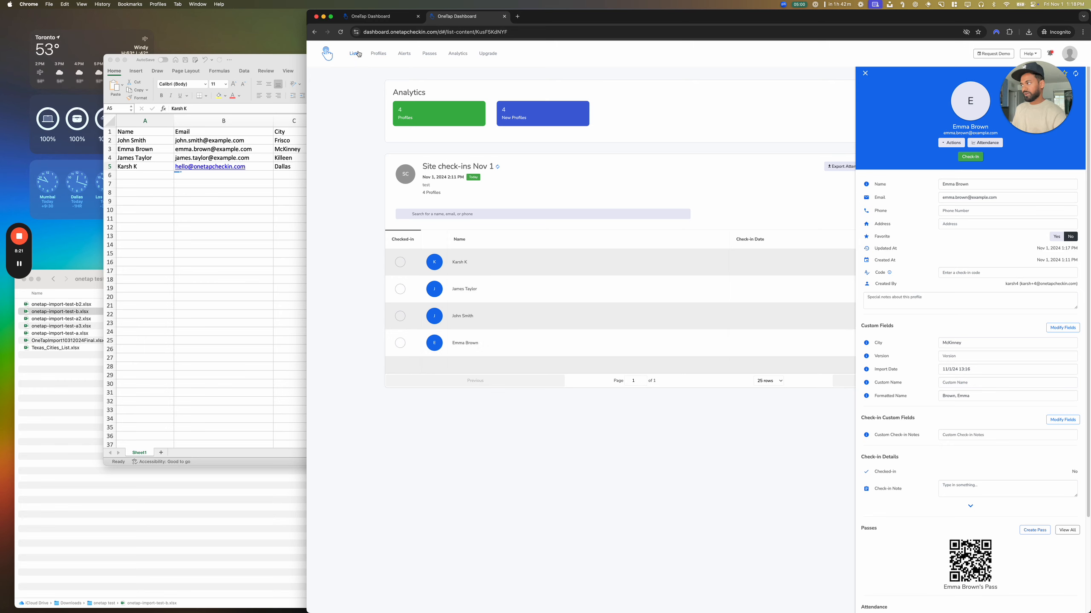
pyautogui.click(400, 343)
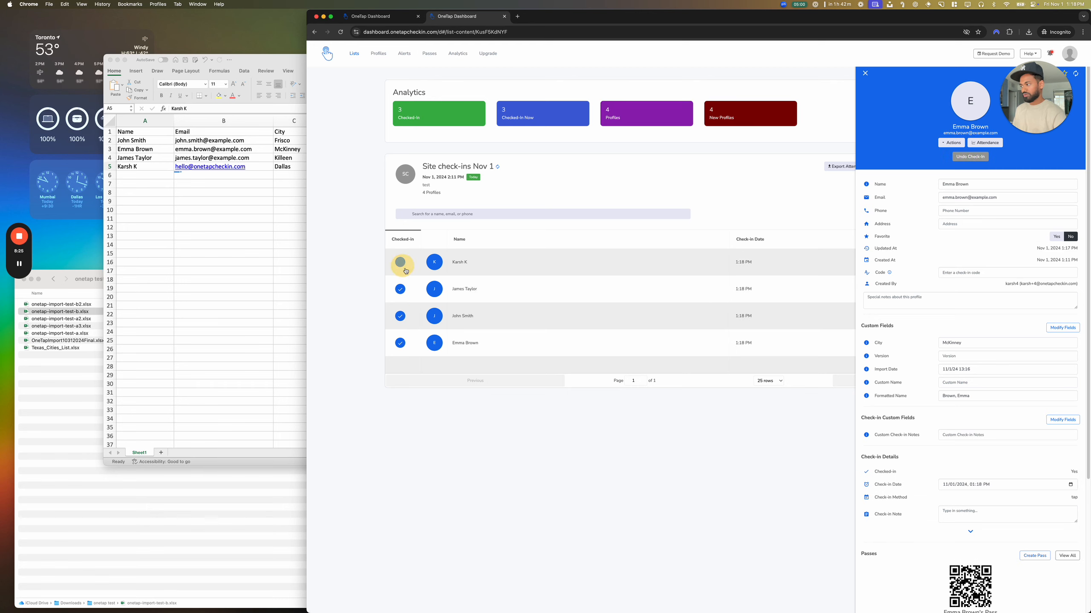
pyautogui.click(378, 53)
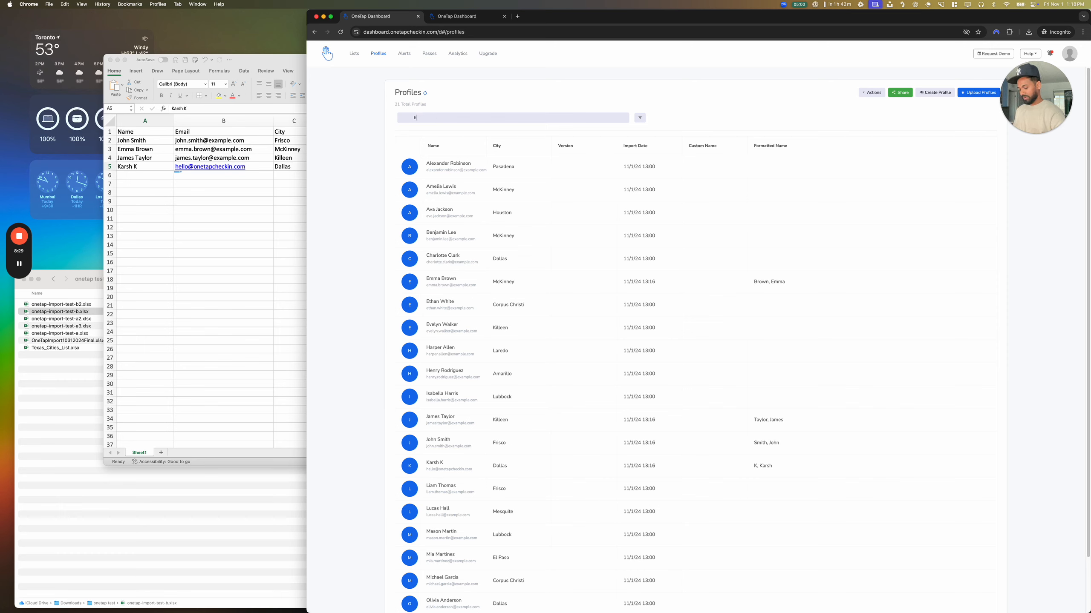
pyautogui.write('Ed')
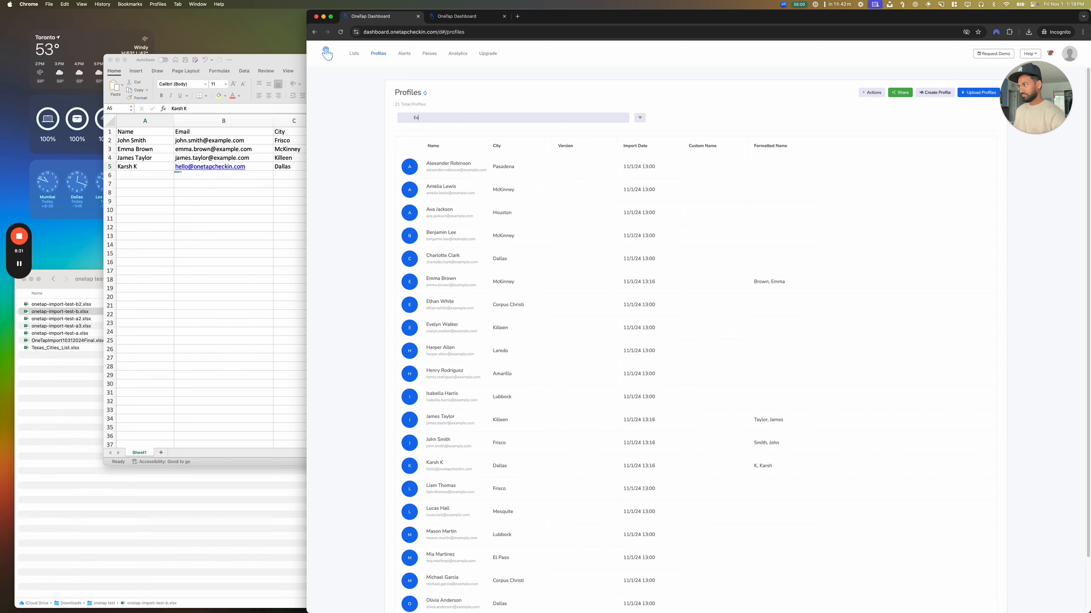
pyautogui.write('Emma')
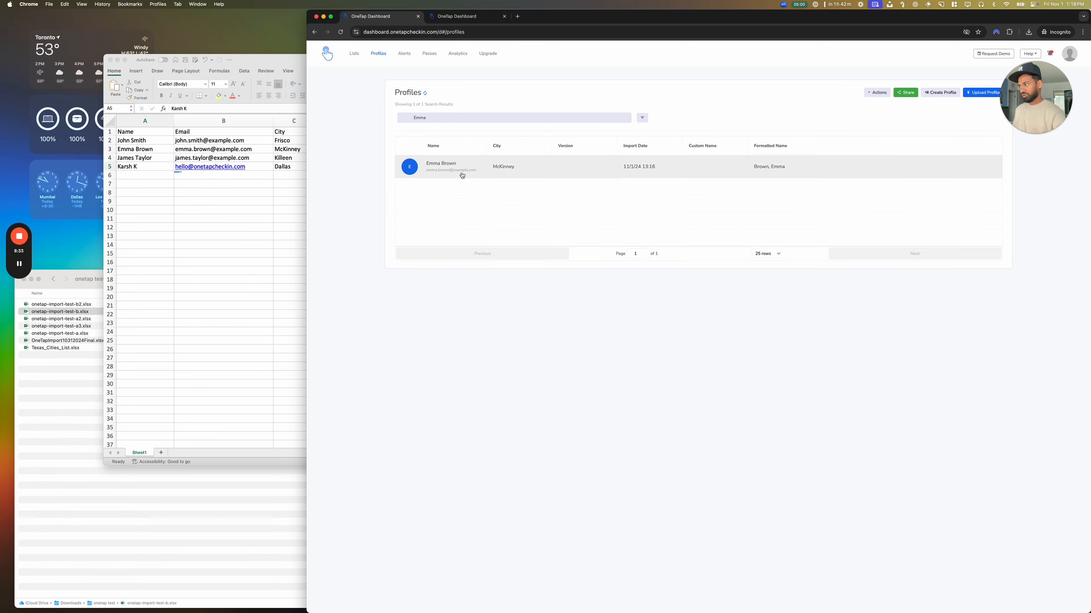
pyautogui.click(442, 166)
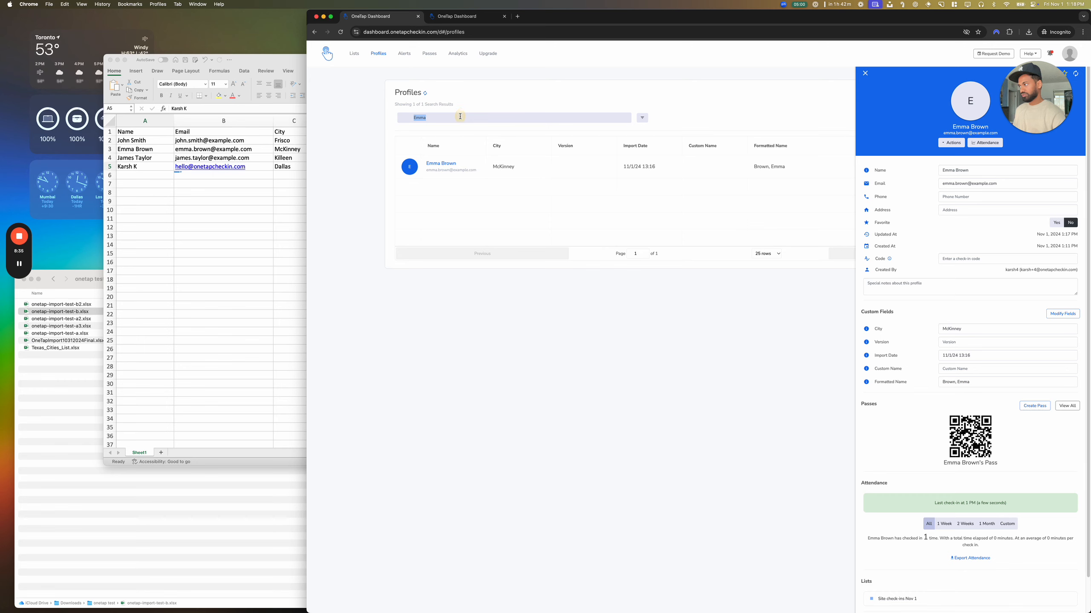
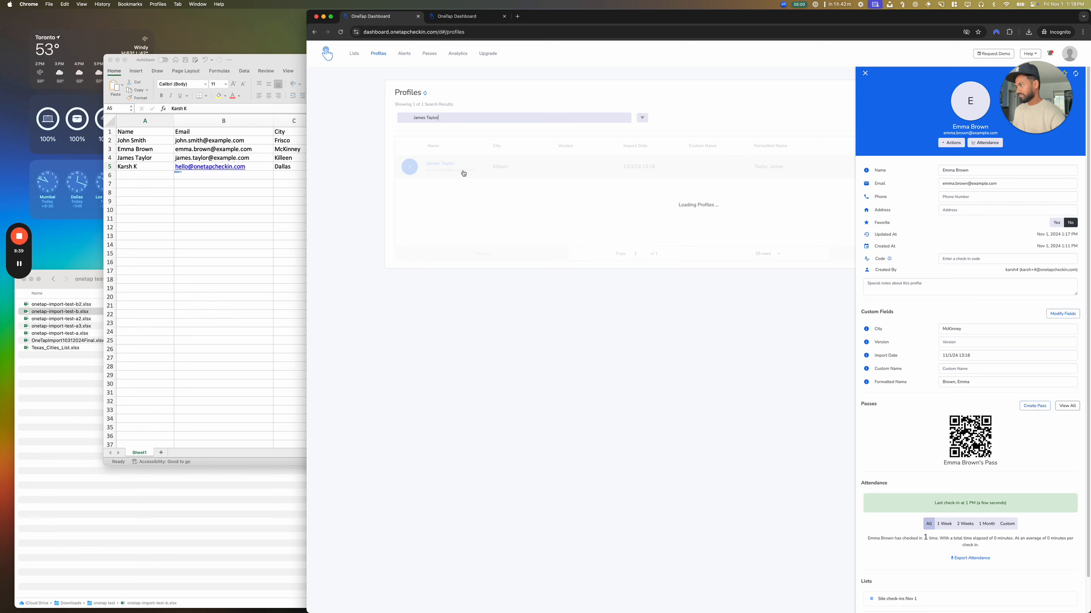
pyautogui.click(440, 166)
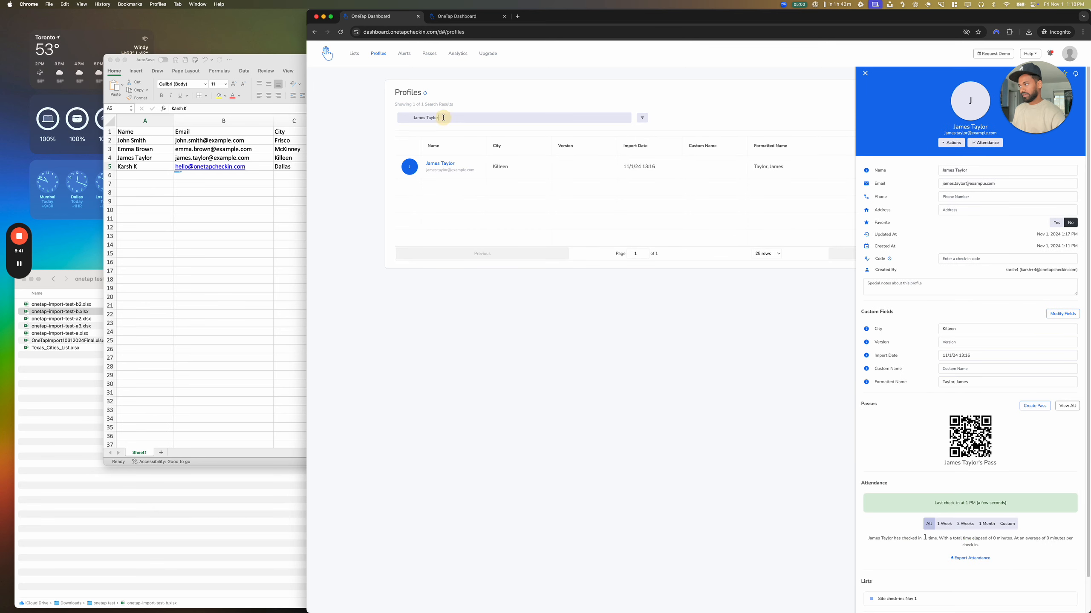
pyautogui.write('Karsh')
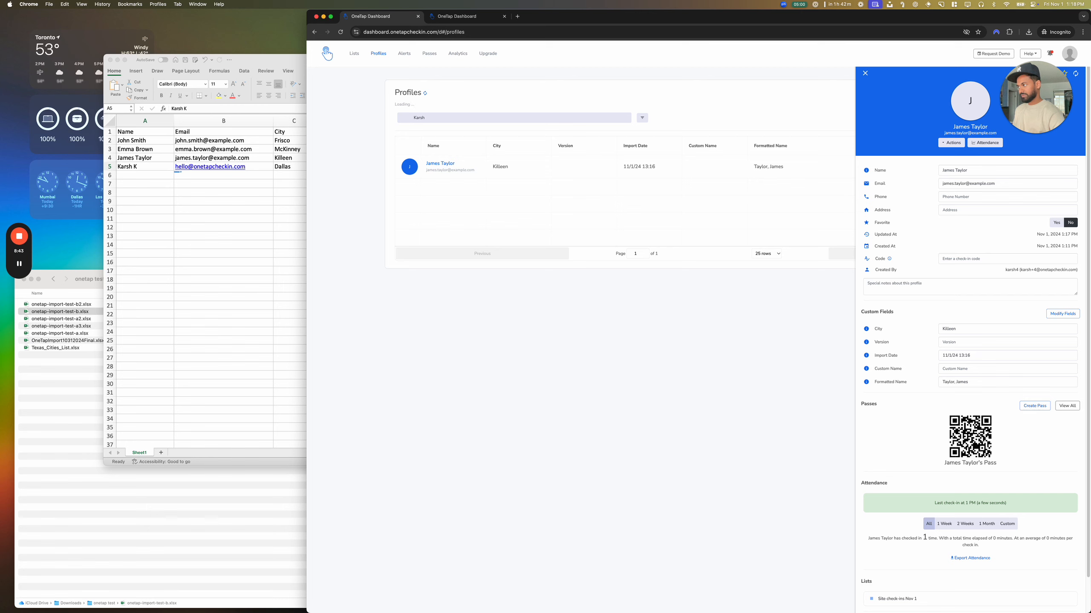
pyautogui.click(439, 163)
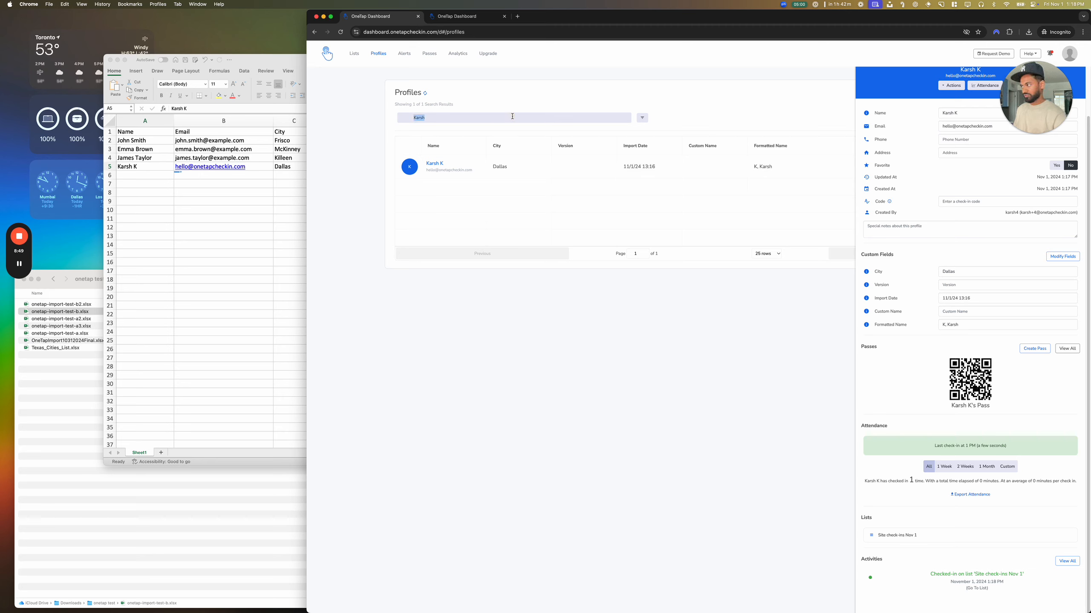
pyautogui.write('Emma')
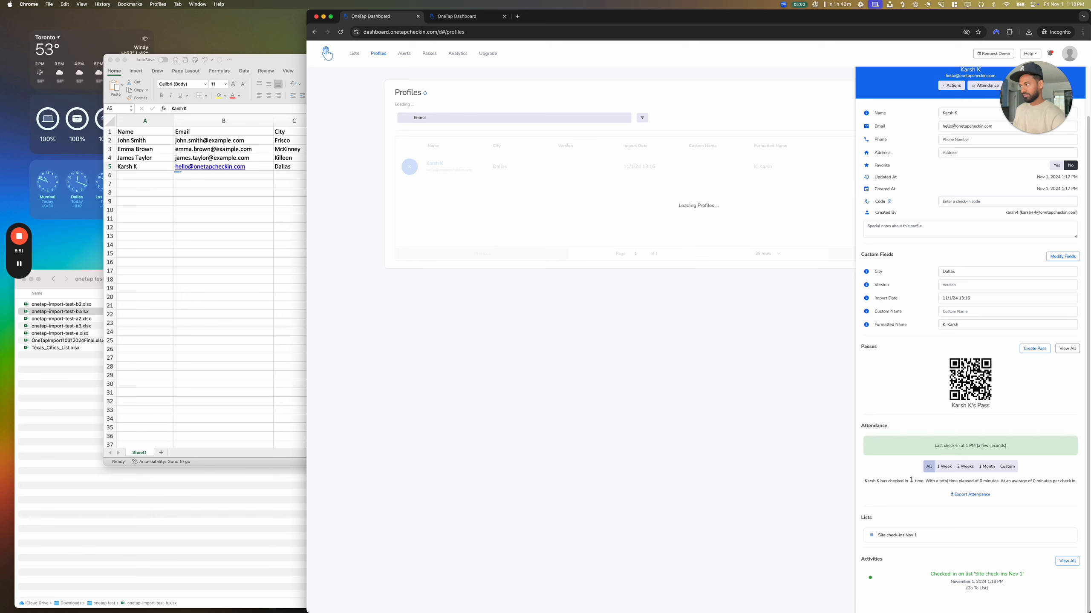
pyautogui.write('John Smit')
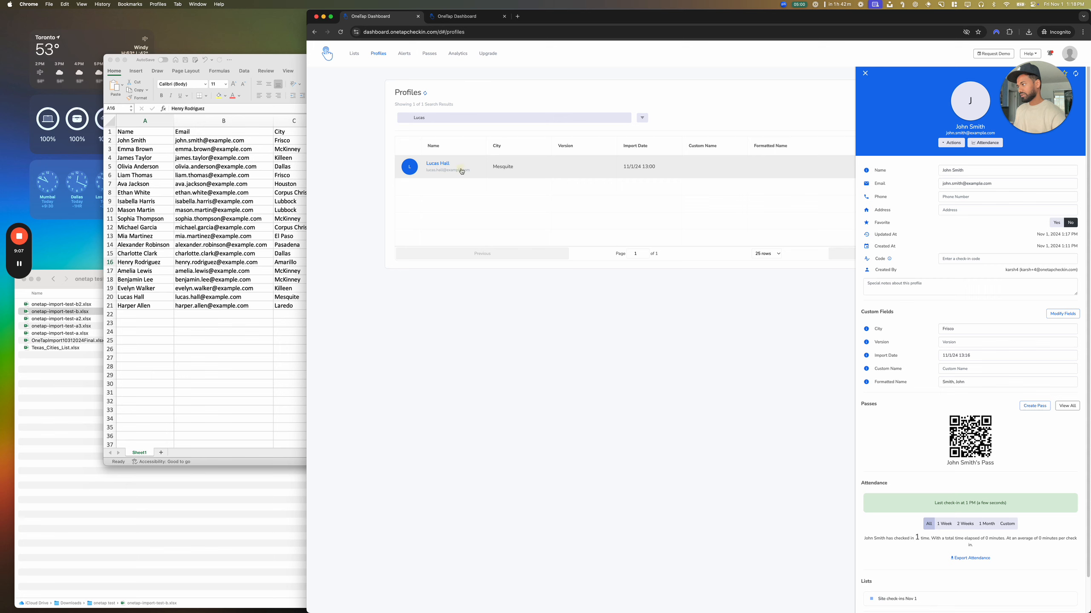
pyautogui.click(437, 165)
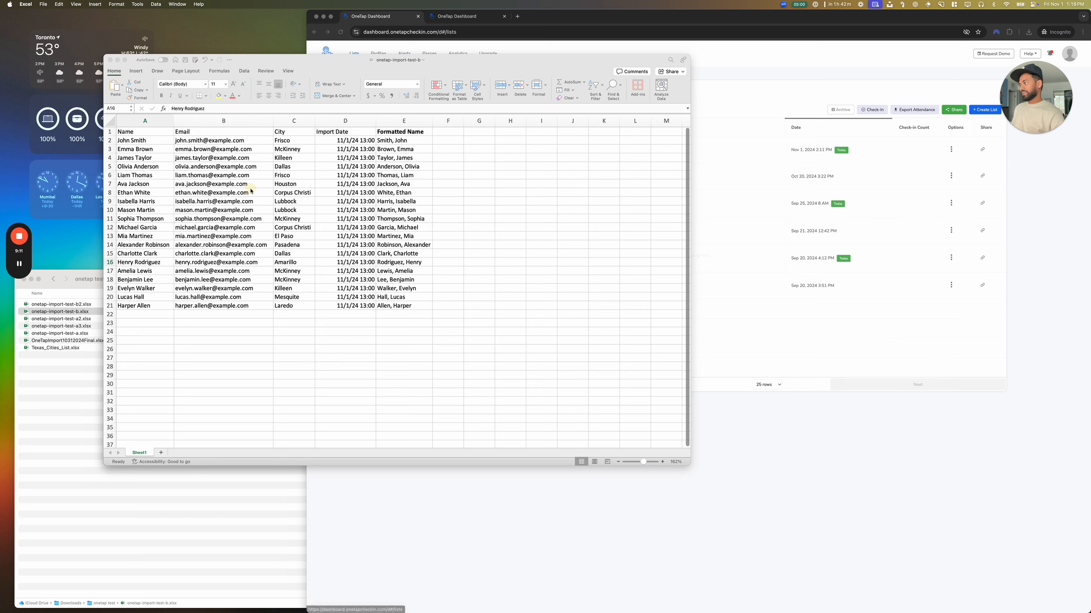
pyautogui.click(403, 140)
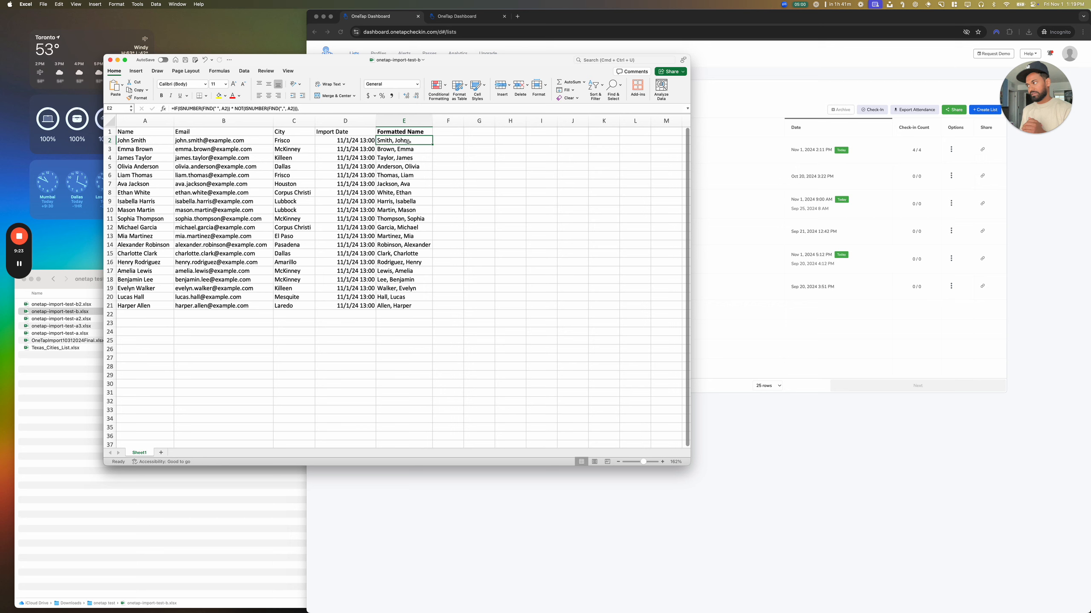
pyautogui.click(401, 131)
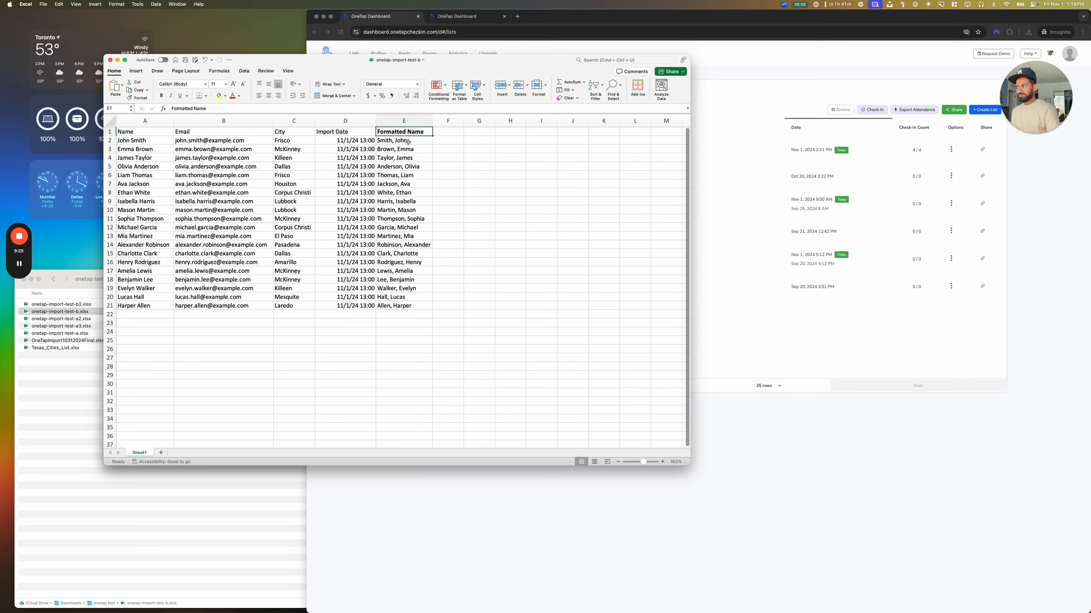
pyautogui.click(403, 140)
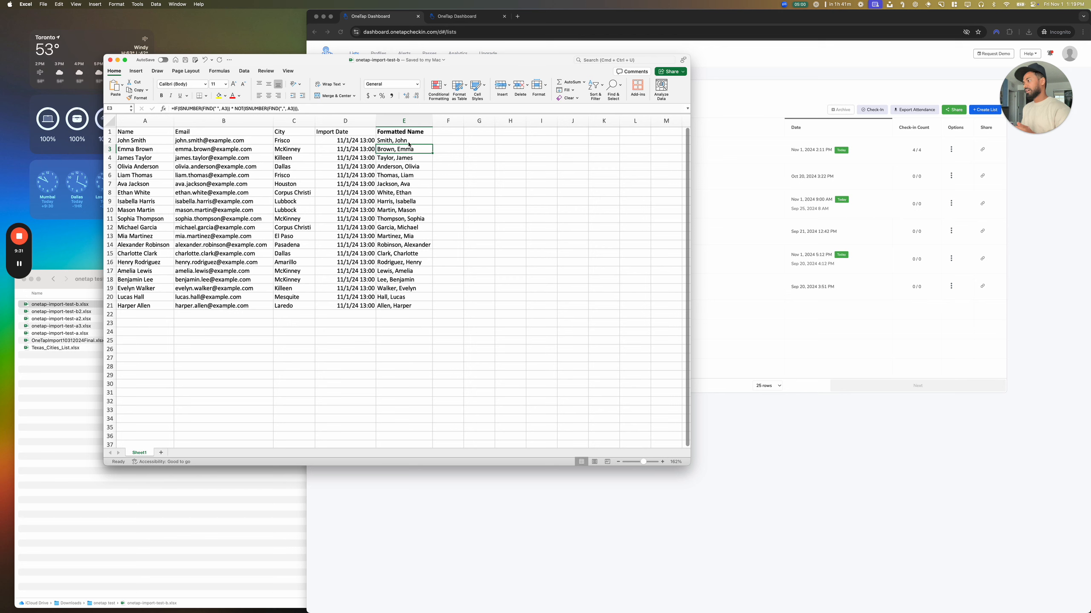
pyautogui.write('Vers')
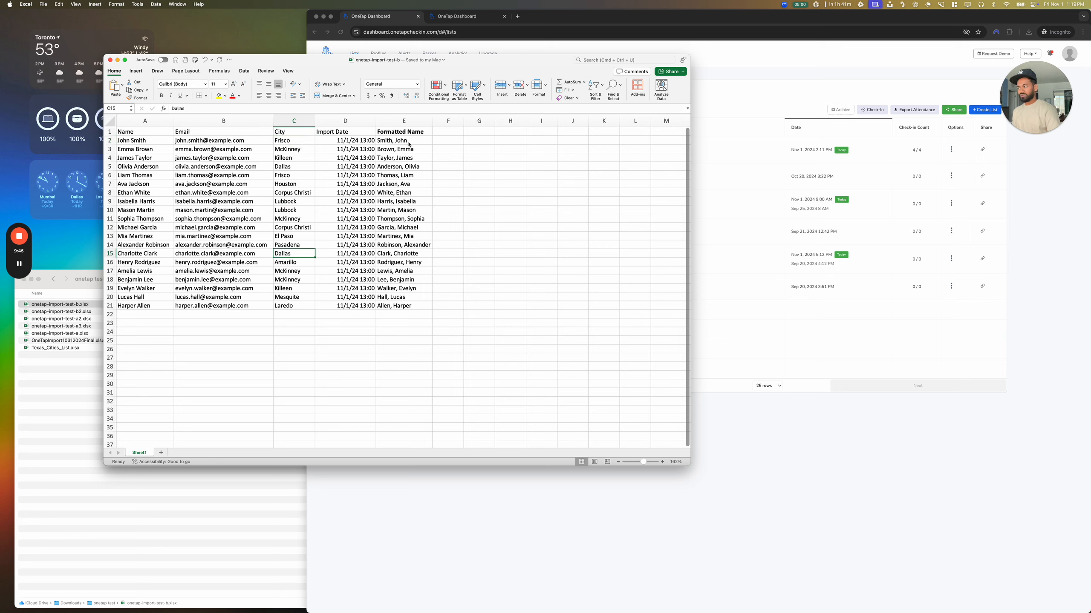
pyautogui.click(345, 244)
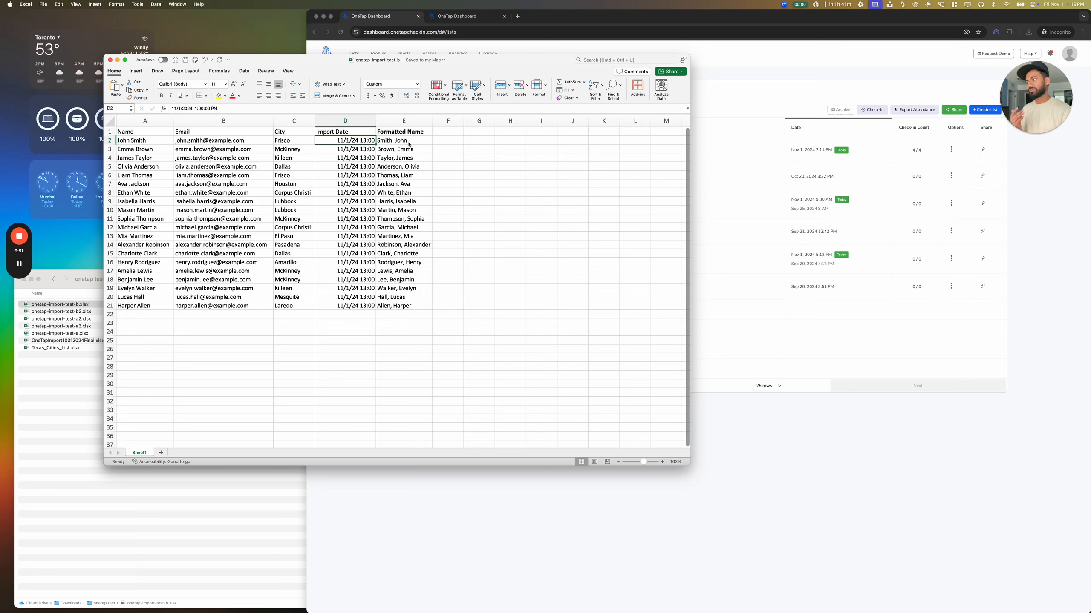
pyautogui.click(448, 140)
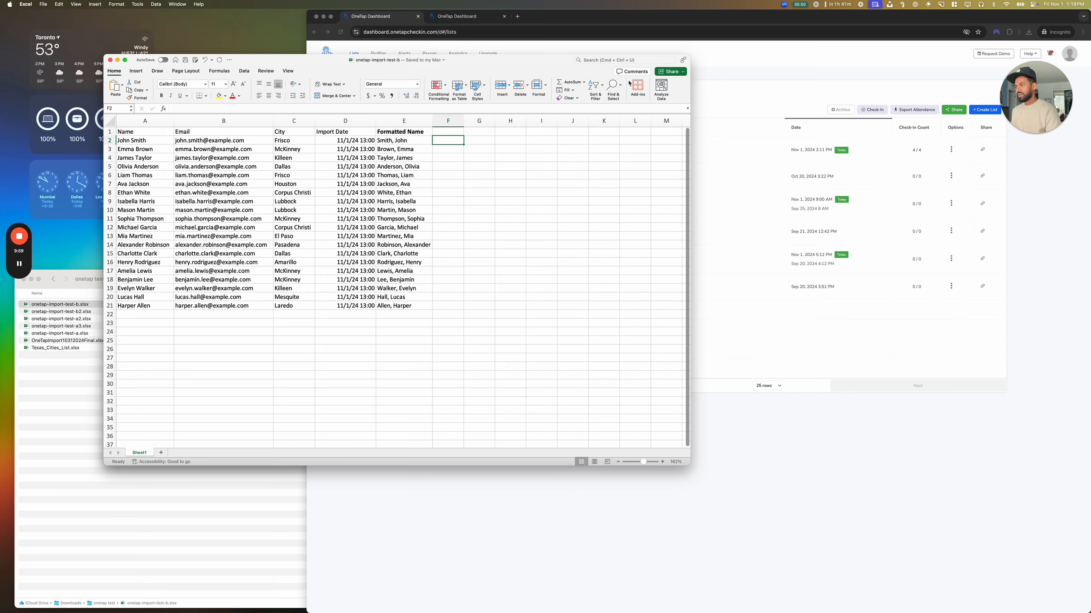
# Step: Return to the Site check-ins Nov 1 list and close the profile side panel
pyautogui.click(378, 54)
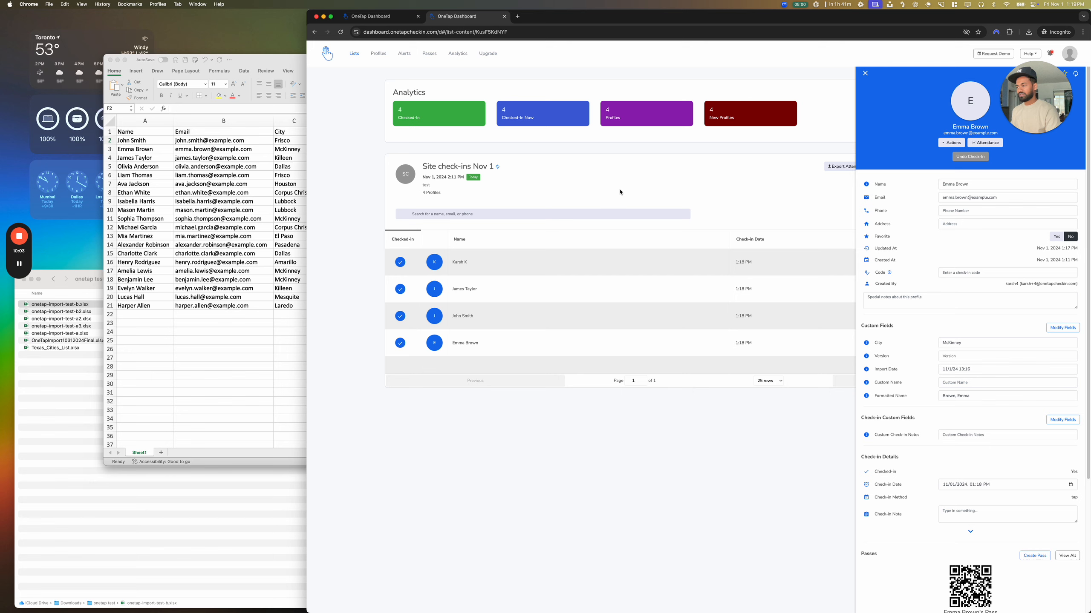
pyautogui.click(866, 72)
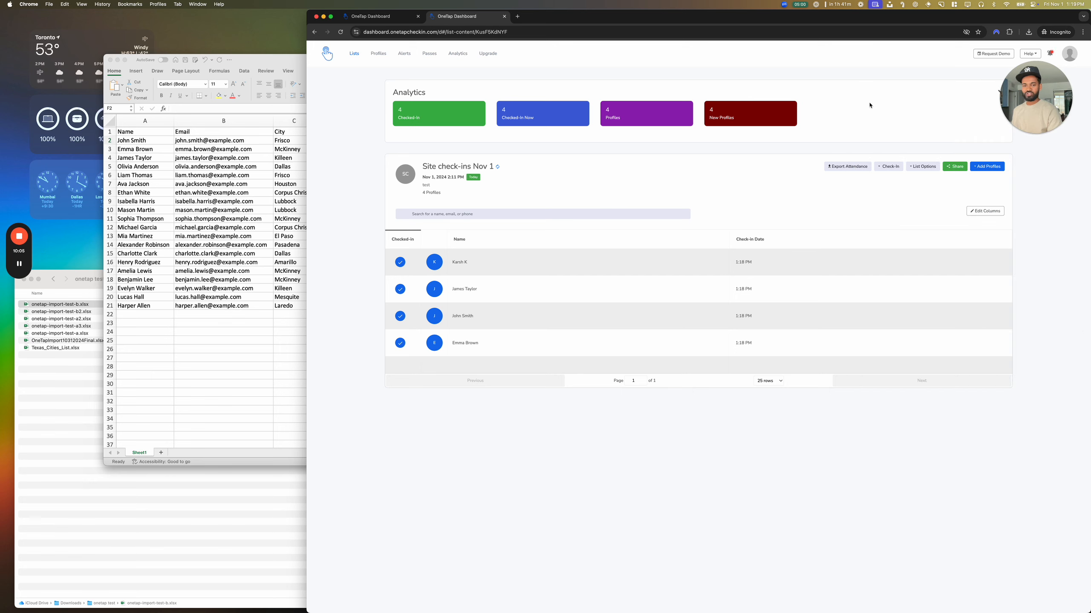